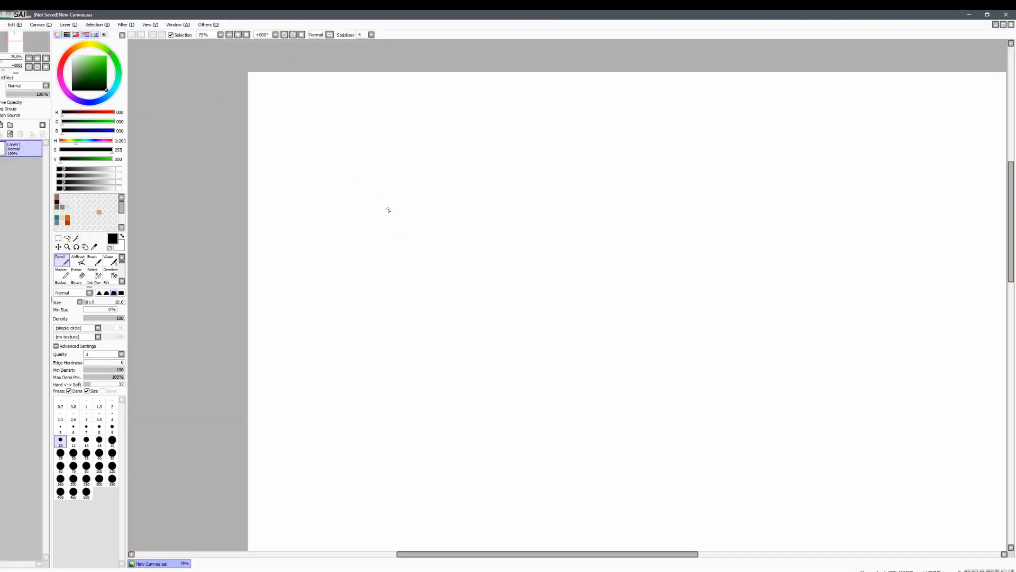
# Draw the model wall rectangle with a top strip and a row of circles beneath it.
pyautogui.moveTo(310, 121); pyautogui.dragTo(329, 121)
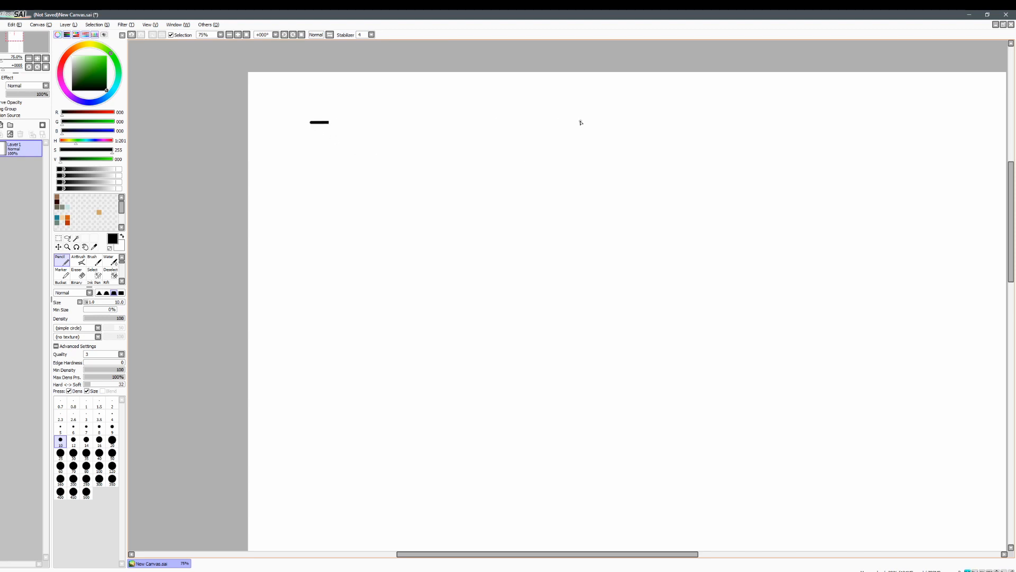
pyautogui.moveTo(327, 122); pyautogui.dragTo(591, 374)
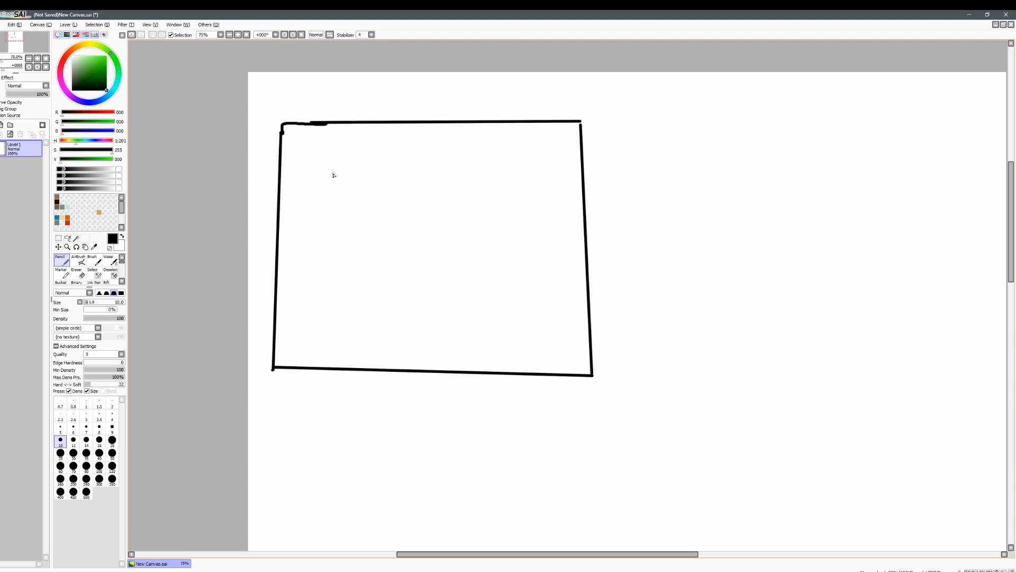
pyautogui.moveTo(279, 150); pyautogui.dragTo(584, 152)
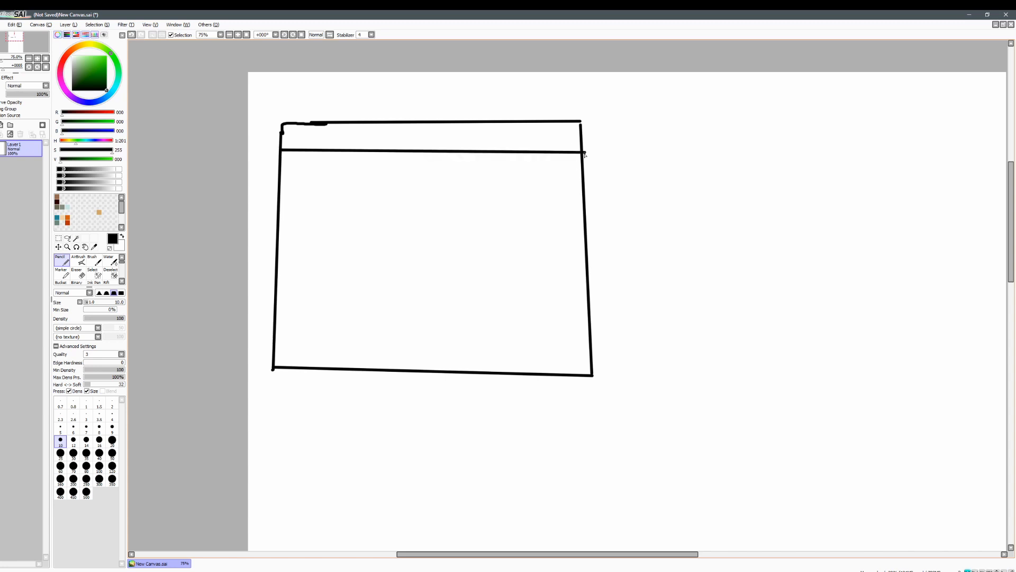
pyautogui.moveTo(566, 176)
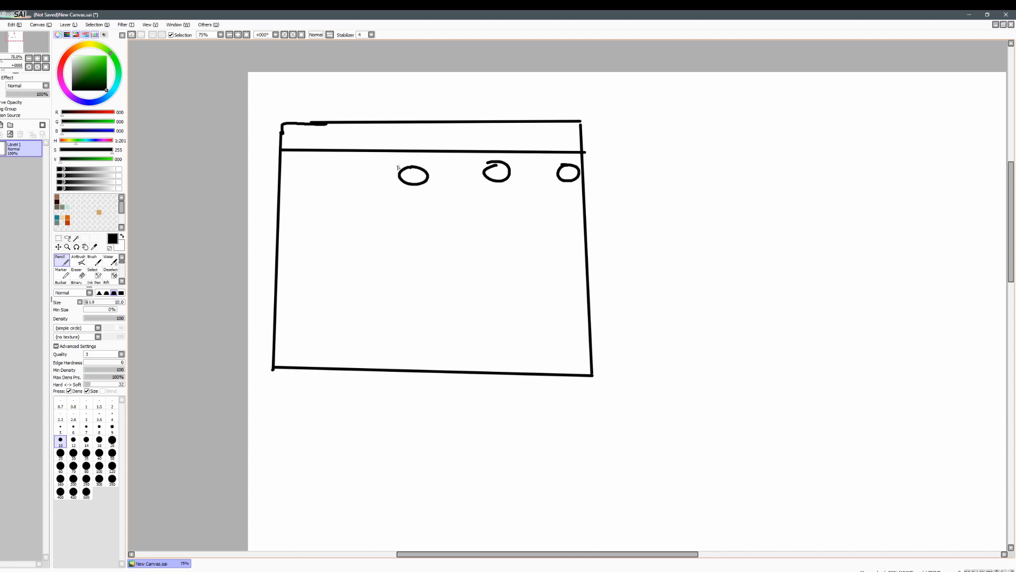
pyautogui.moveTo(291, 167); pyautogui.dragTo(335, 168)
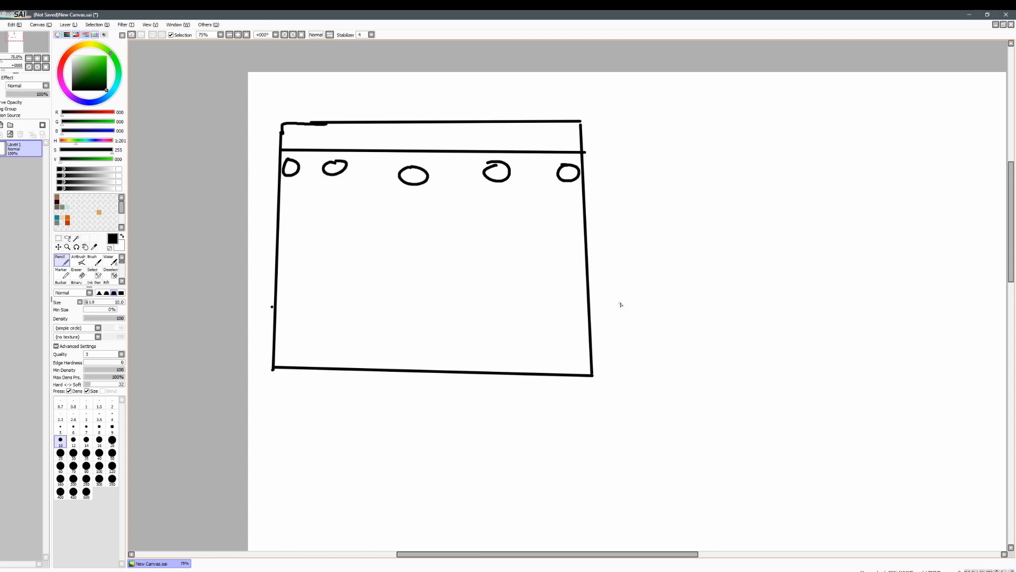
# Add a narrow bottom strip to the wall and fill it with dashed marks.
pyautogui.moveTo(272, 306); pyautogui.dragTo(590, 304)
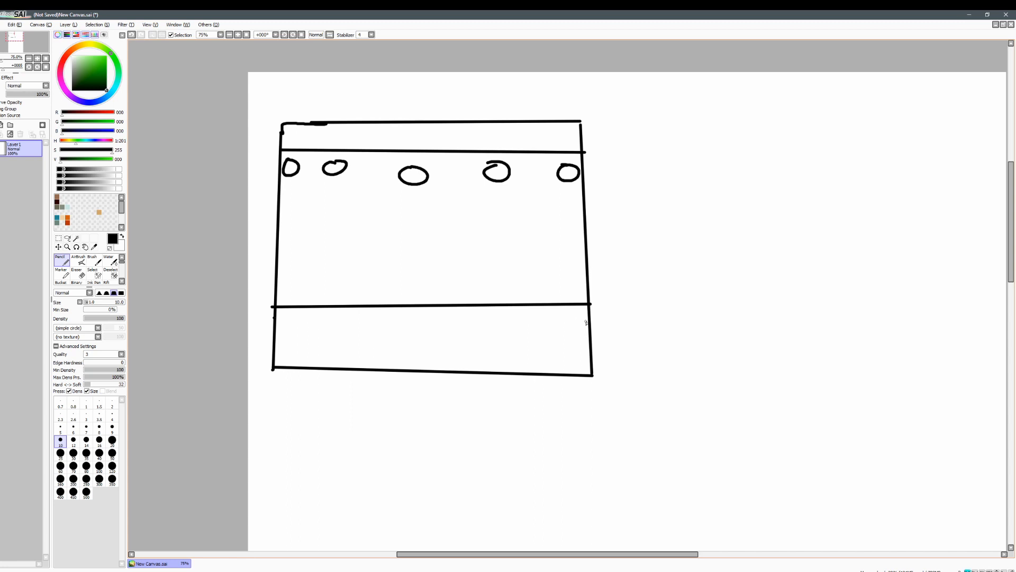
pyautogui.moveTo(274, 318); pyautogui.dragTo(589, 322)
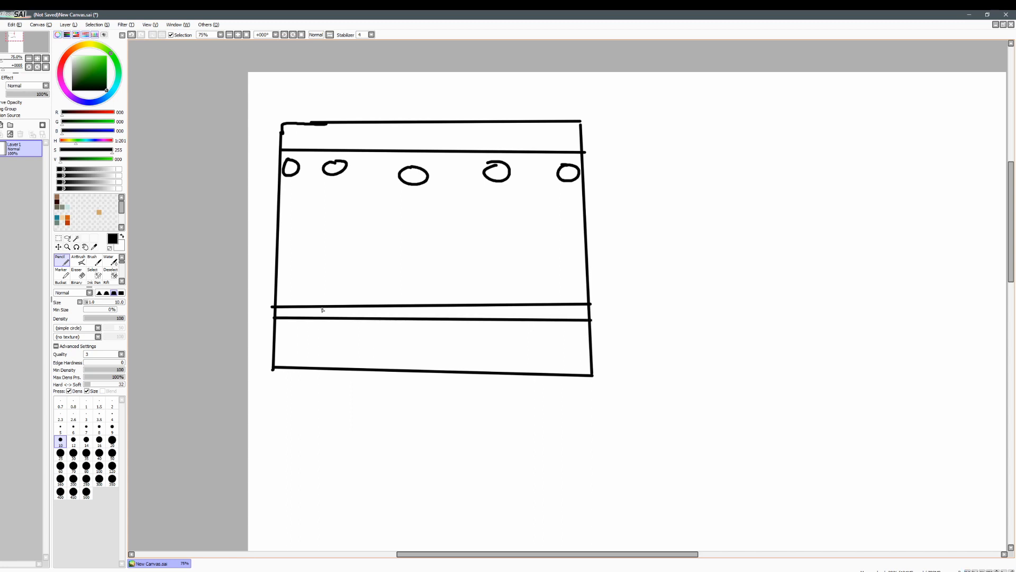
pyautogui.moveTo(282, 311); pyautogui.dragTo(352, 314)
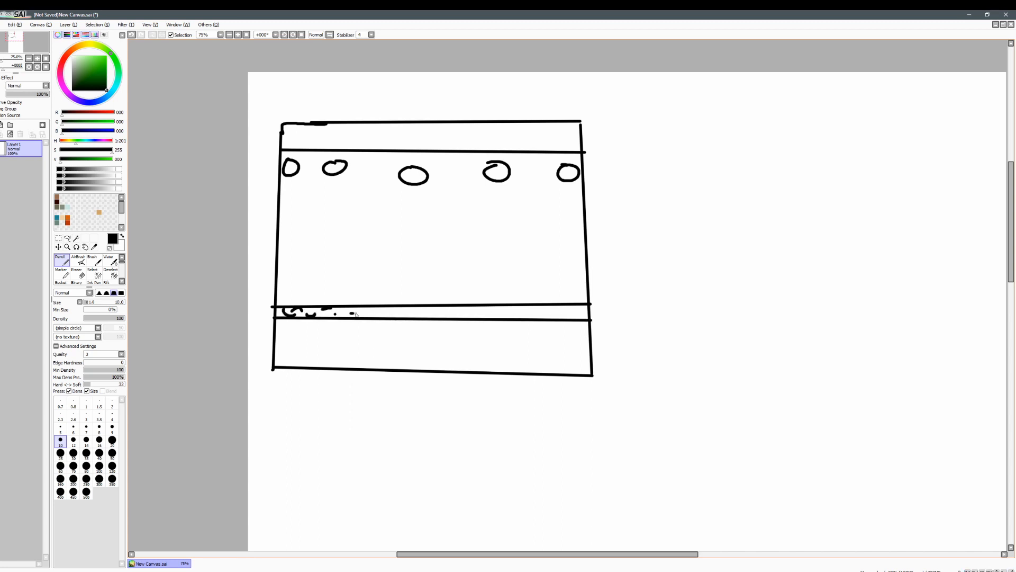
pyautogui.moveTo(356, 315); pyautogui.dragTo(587, 314)
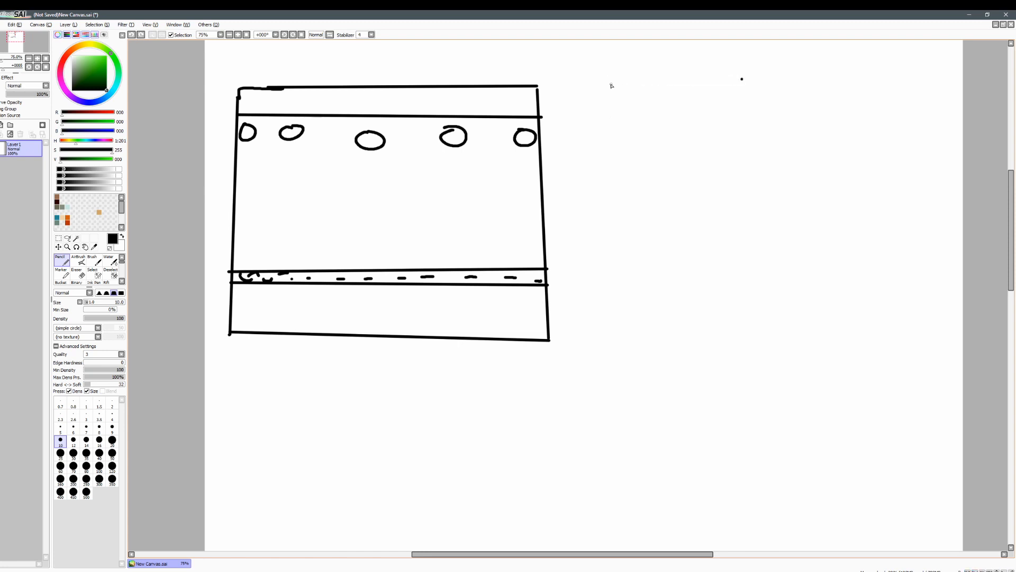
# Draw a second rectangle with a top strip and circle, and handwrite the 'model' and texture headings.
pyautogui.moveTo(611, 86); pyautogui.dragTo(926, 96)
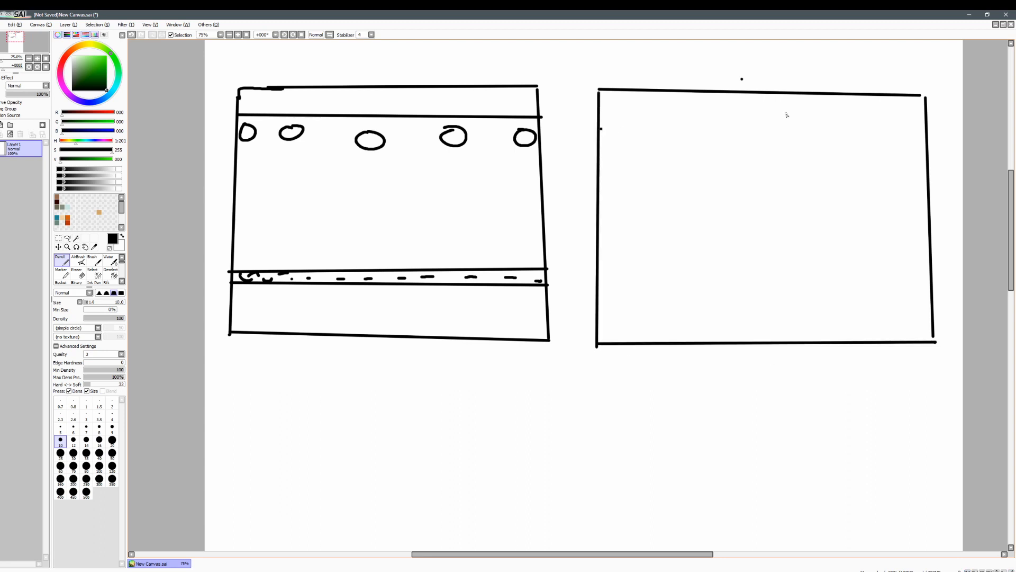
pyautogui.moveTo(600, 133); pyautogui.dragTo(930, 138)
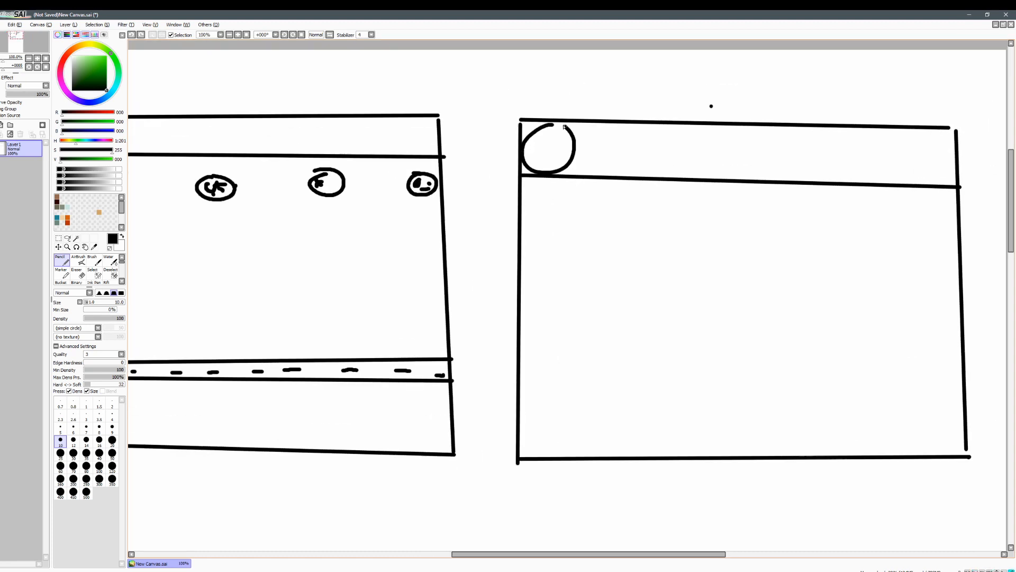
pyautogui.moveTo(569, 73); pyautogui.dragTo(610, 107)
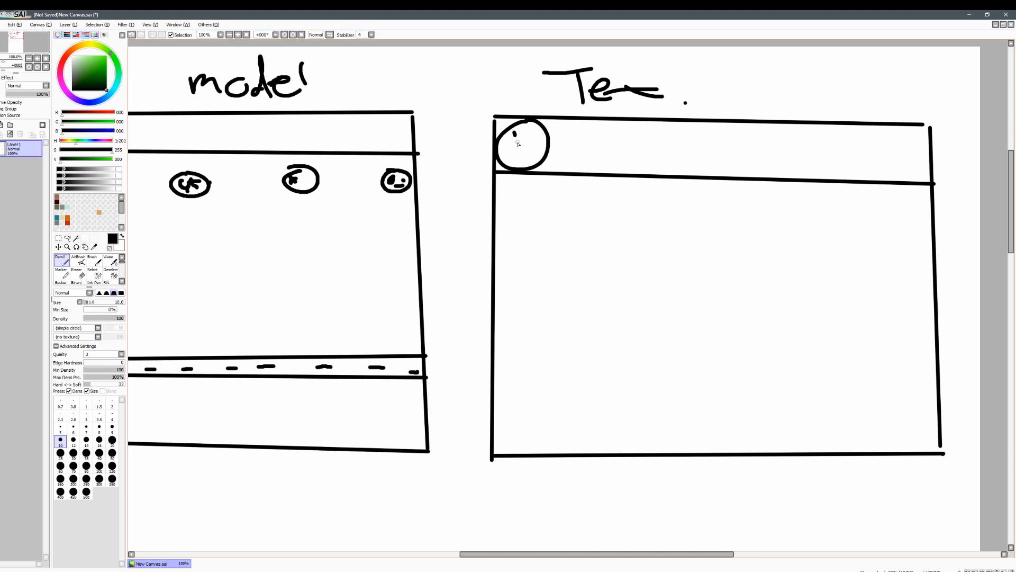
# Draw crossed and boxed symbols, a triangle and crossed circles along the top strip, then add a strip below.
pyautogui.moveTo(515, 140); pyautogui.dragTo(522, 146)
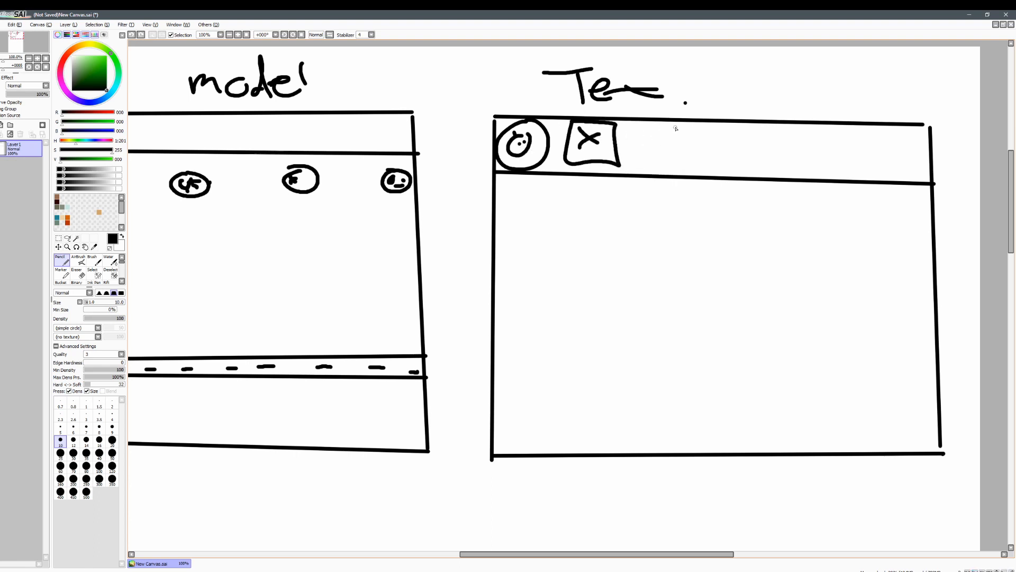
pyautogui.moveTo(628, 126); pyautogui.dragTo(674, 121)
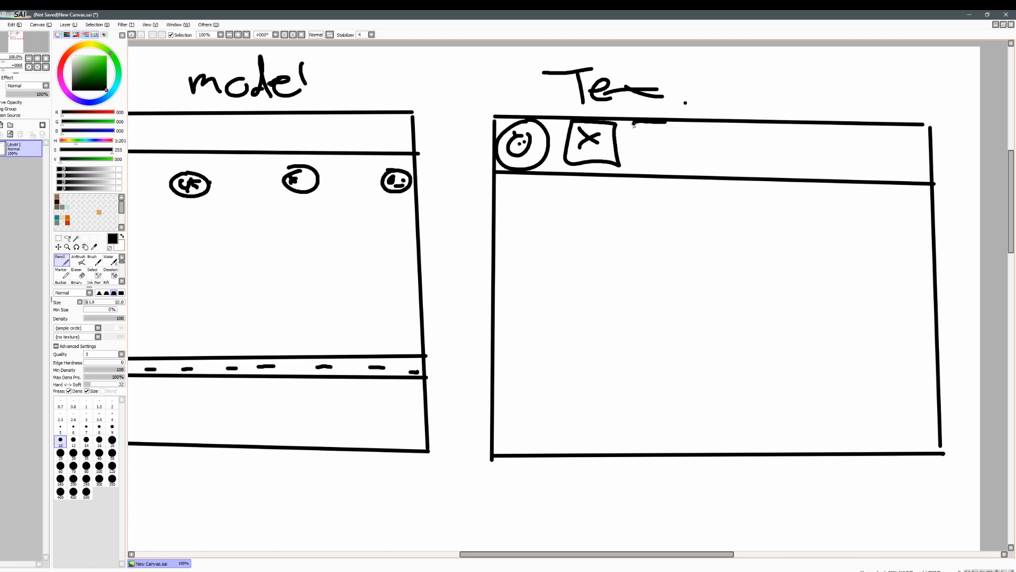
pyautogui.moveTo(632, 126); pyautogui.dragTo(680, 162)
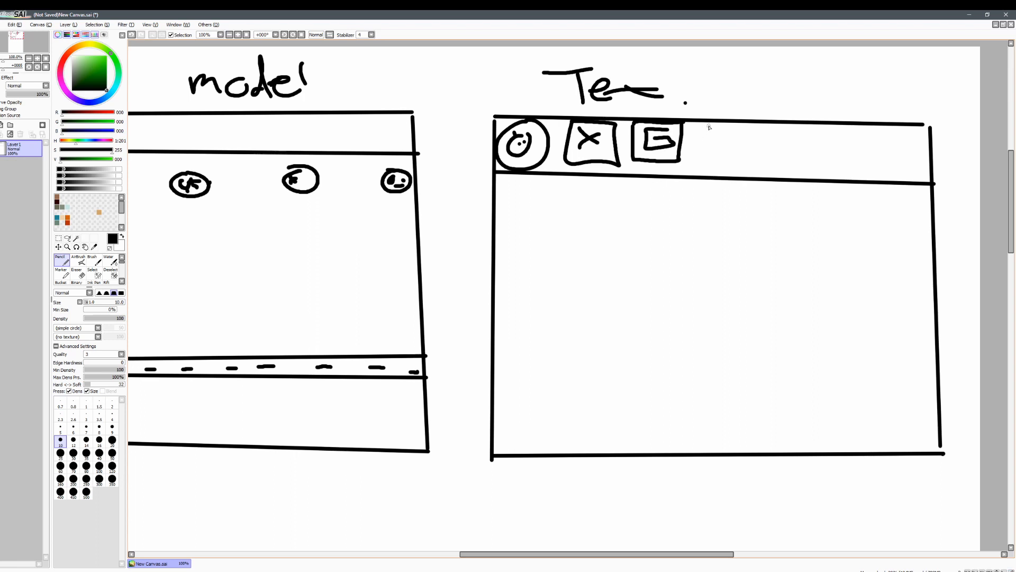
pyautogui.moveTo(694, 162); pyautogui.dragTo(797, 130)
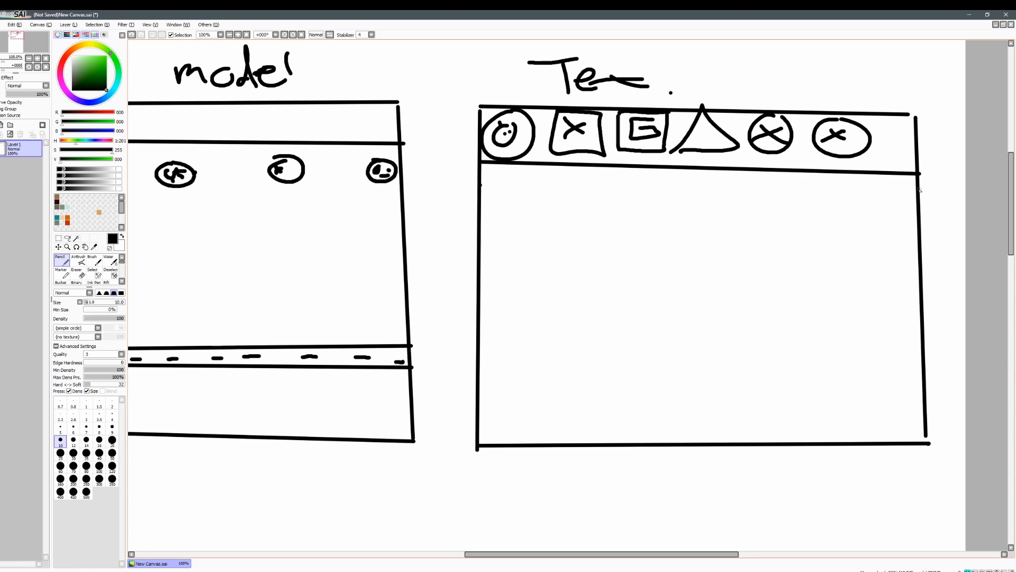
pyautogui.moveTo(483, 184); pyautogui.dragTo(918, 188)
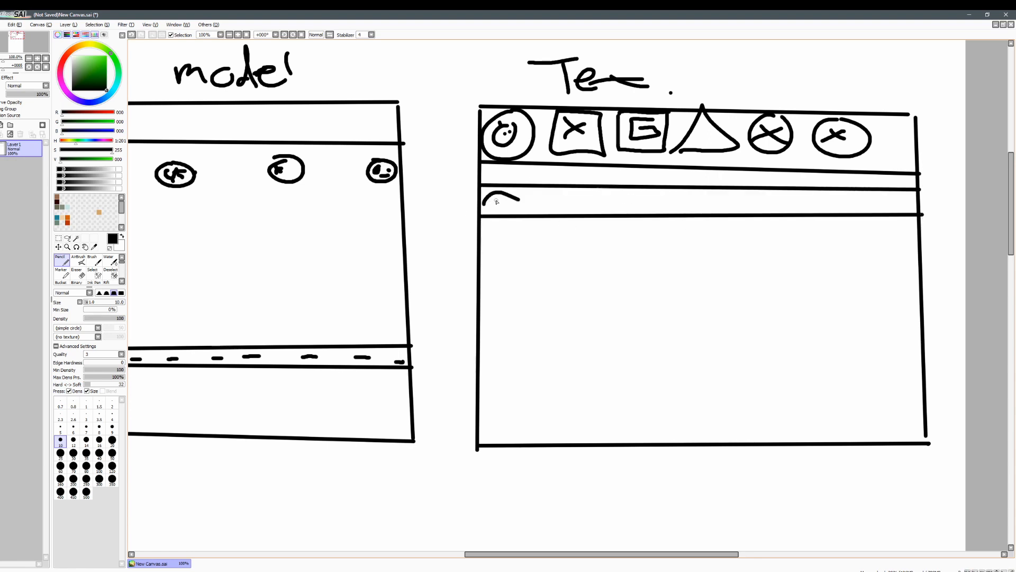
# Fill the thin strips below the icons with wavy marks and small triangles.
pyautogui.moveTo(511, 201); pyautogui.dragTo(616, 205)
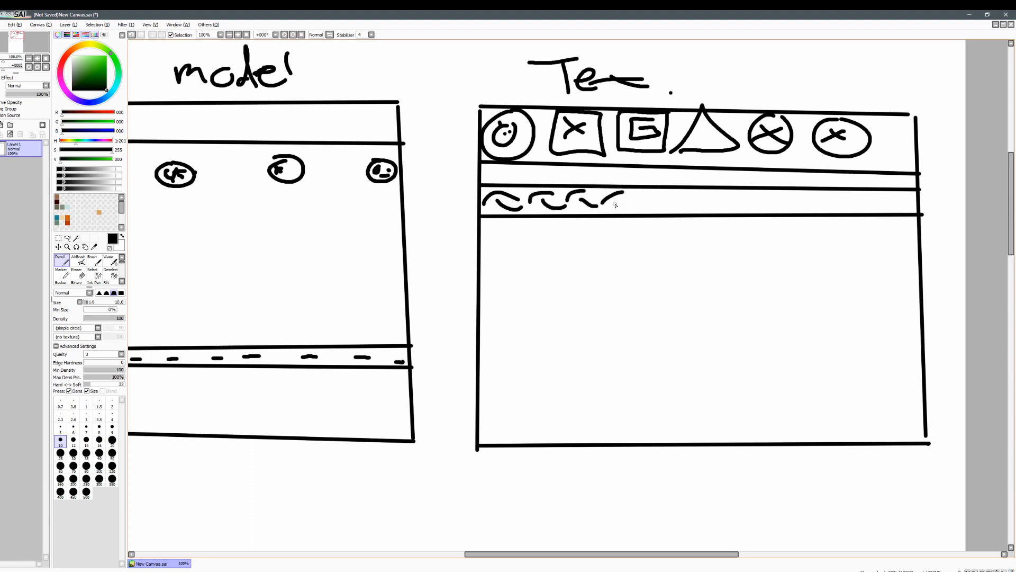
pyautogui.moveTo(609, 204); pyautogui.dragTo(829, 204)
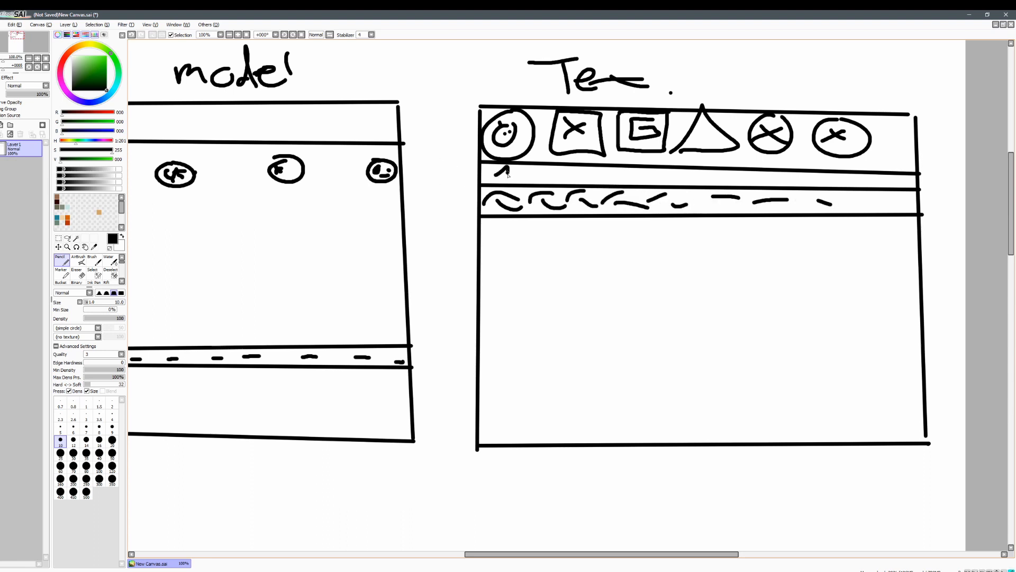
pyautogui.moveTo(493, 174); pyautogui.dragTo(629, 174)
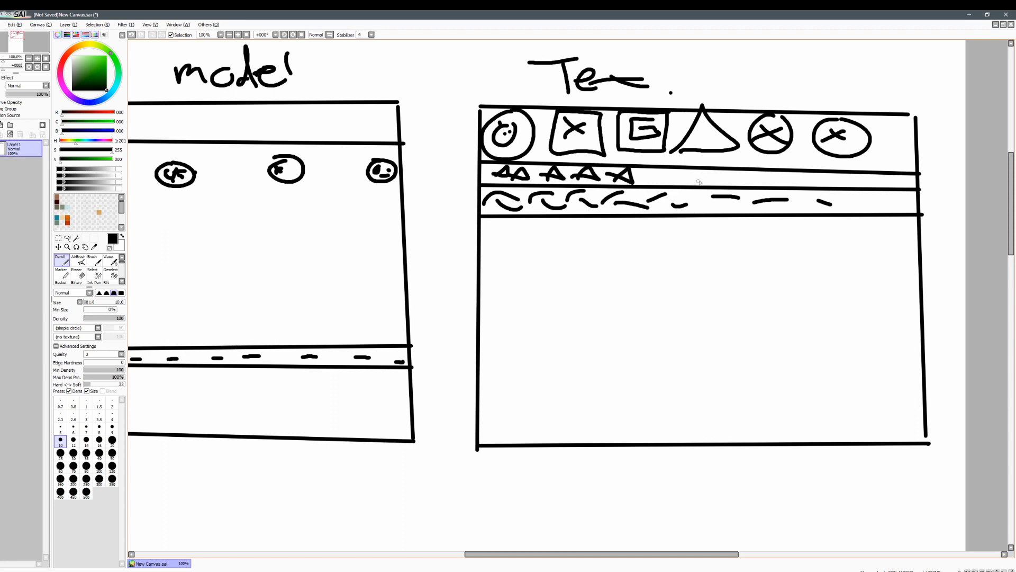
pyautogui.moveTo(710, 178); pyautogui.dragTo(855, 178)
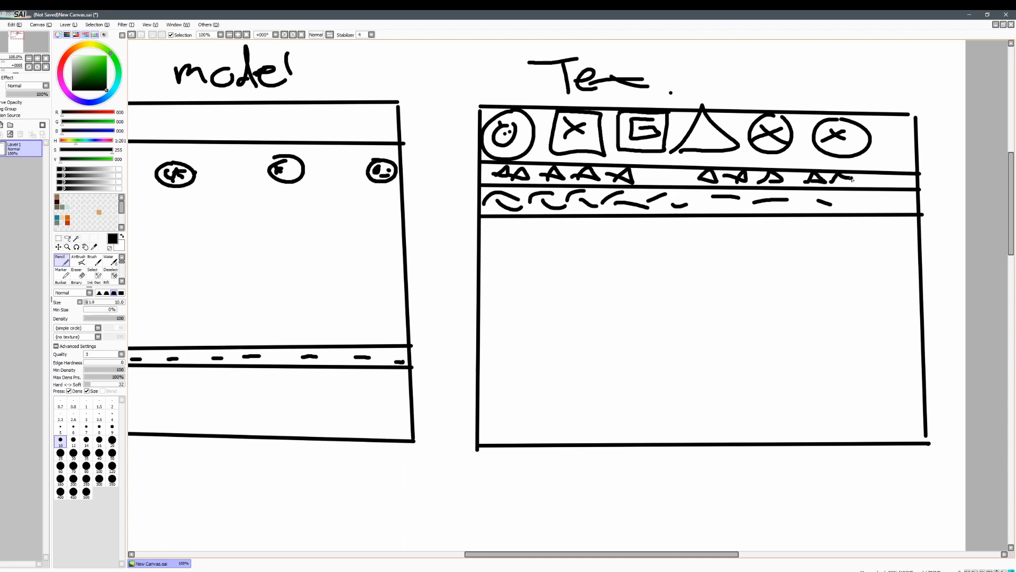
# Divide the lower texture area into three brick rows with vertical joints.
pyautogui.moveTo(842, 178); pyautogui.dragTo(888, 179)
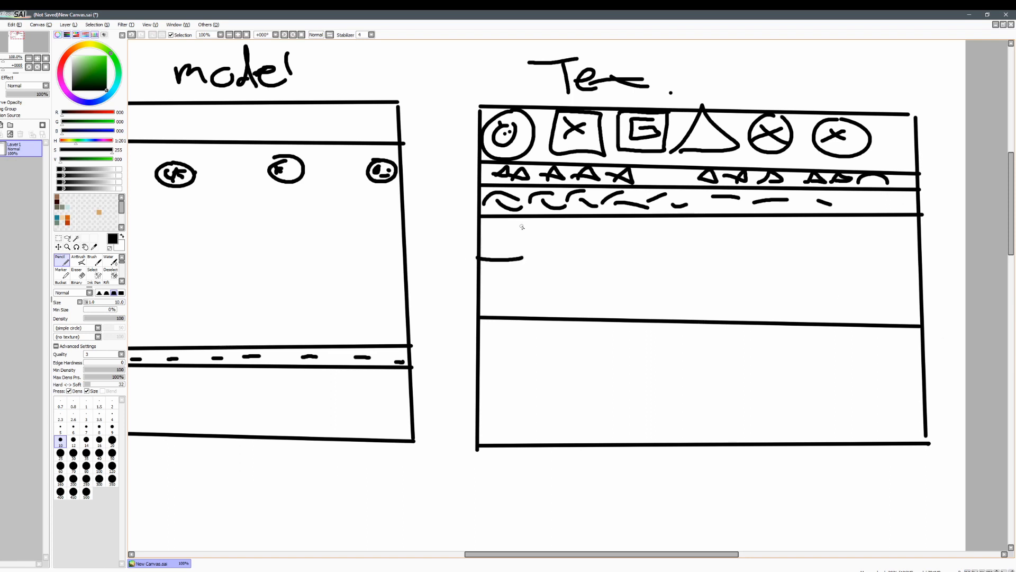
pyautogui.moveTo(519, 253); pyautogui.dragTo(519, 228)
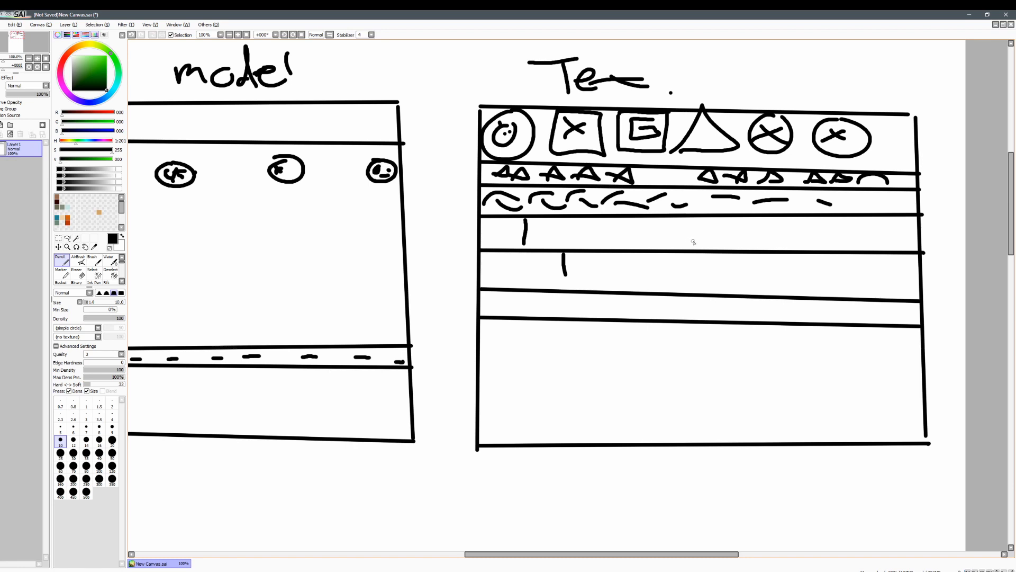
pyautogui.moveTo(656, 217); pyautogui.dragTo(656, 243)
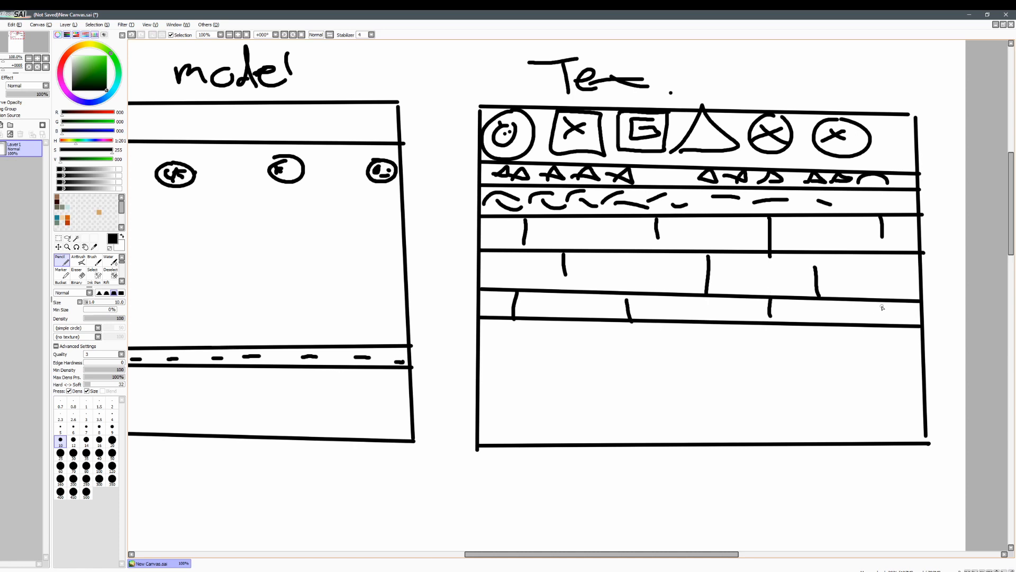
# Add two more strips of curved marks below the bricks, plus a bottom row split by vertical lines.
pyautogui.scroll(-3)
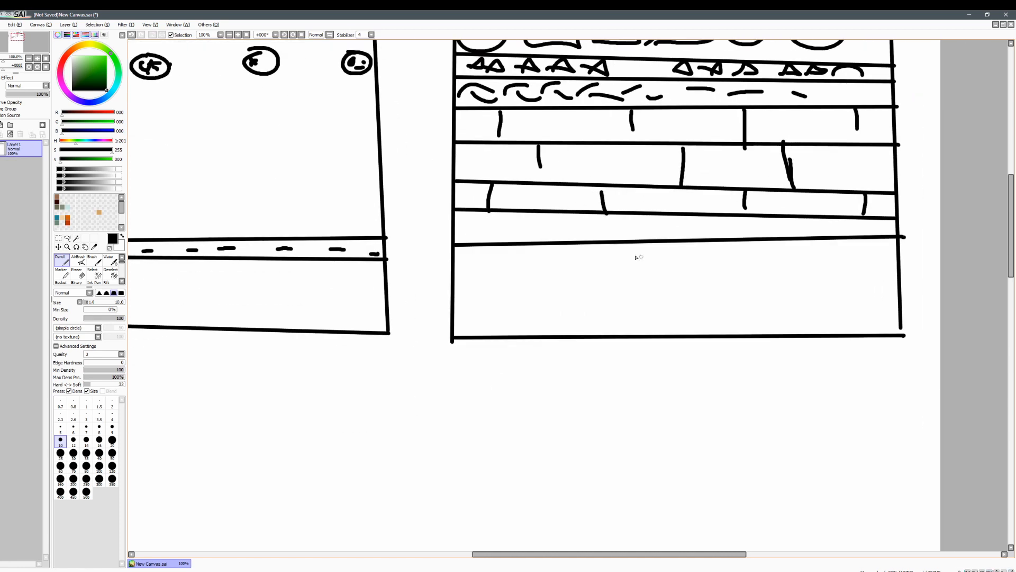
pyautogui.moveTo(474, 227); pyautogui.dragTo(687, 227)
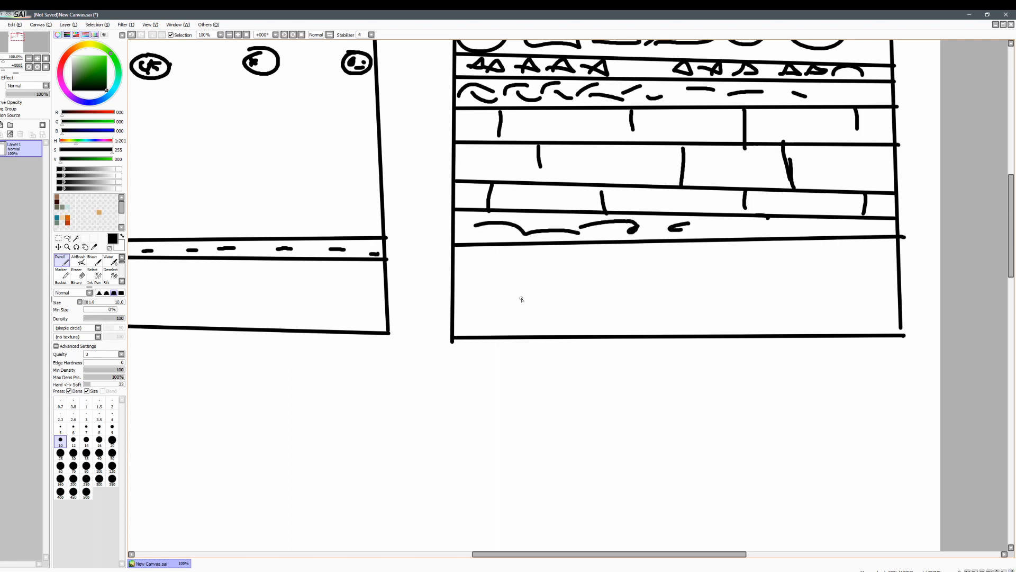
pyautogui.moveTo(447, 283); pyautogui.dragTo(901, 269)
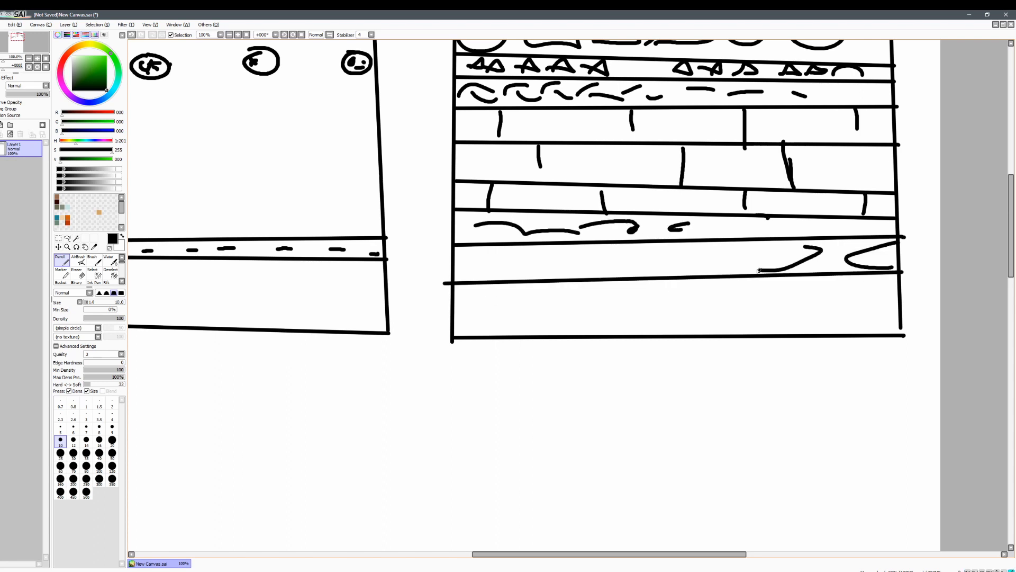
pyautogui.moveTo(493, 262); pyautogui.dragTo(667, 262)
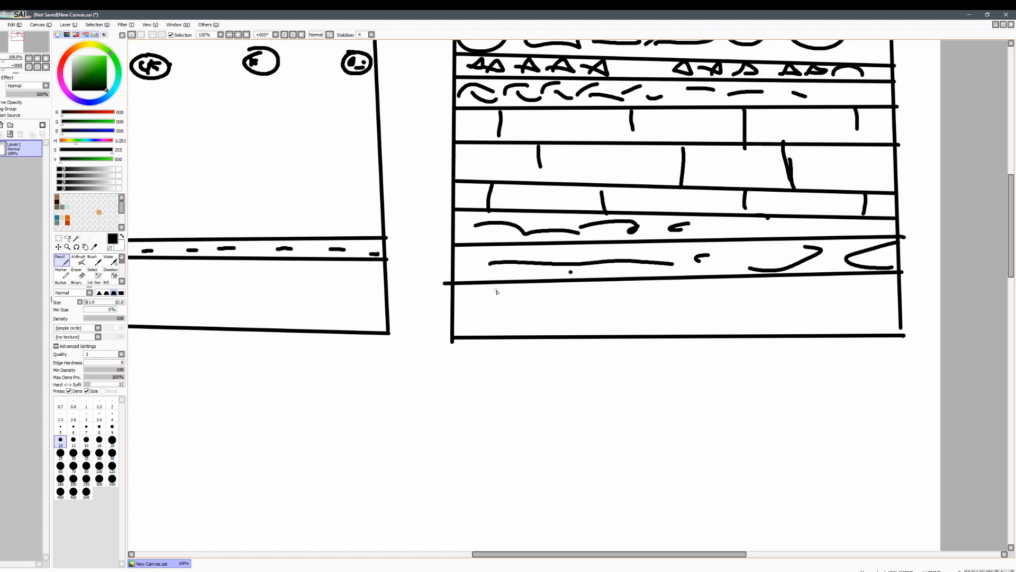
pyautogui.moveTo(507, 285); pyautogui.dragTo(616, 331)
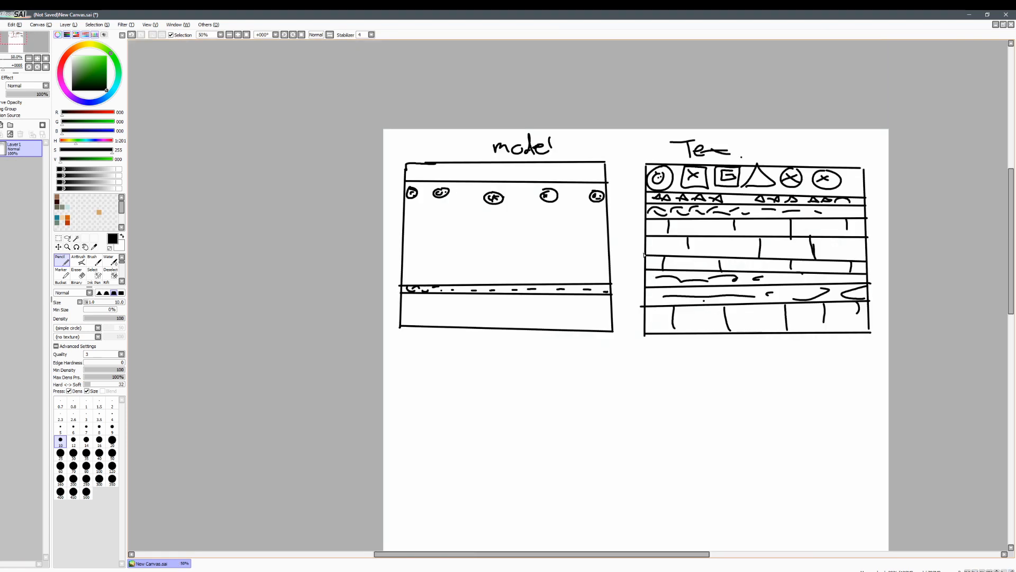
pyautogui.moveTo(635, 253)
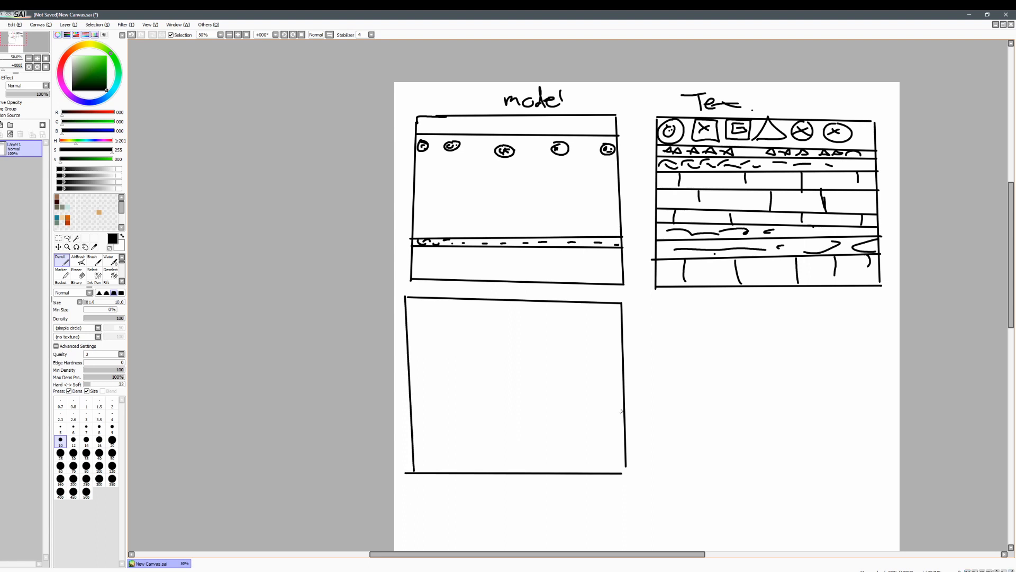
pyautogui.moveTo(417, 305)
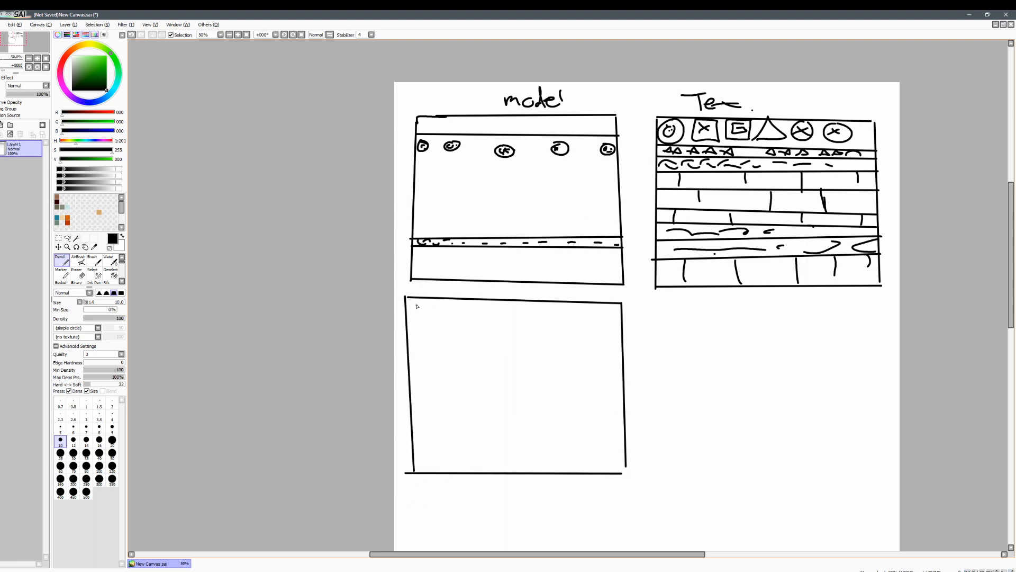
# Draw small boxed shapes along the second wall's top row and write the 'Front' label.
pyautogui.moveTo(418, 311); pyautogui.dragTo(505, 314)
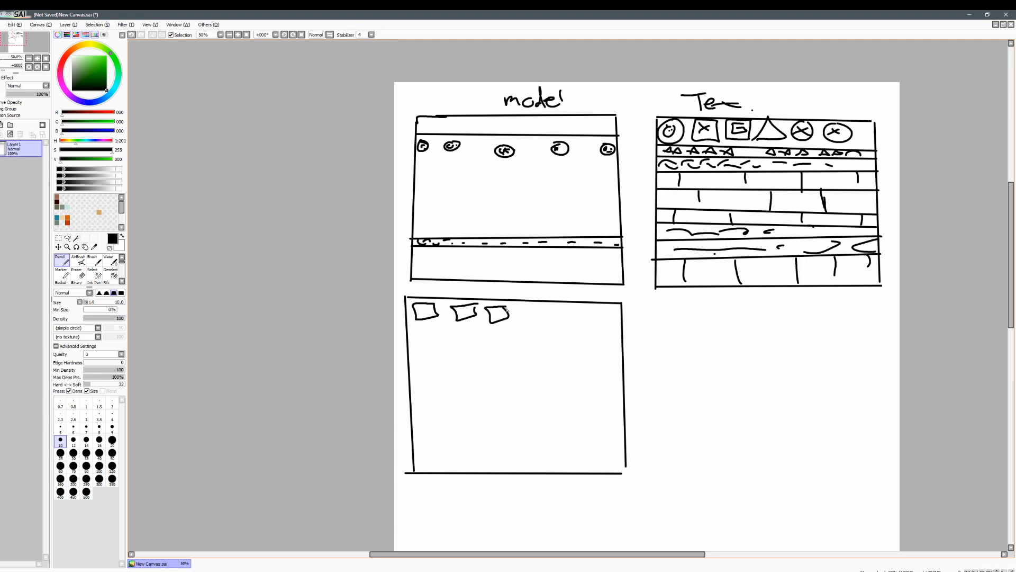
pyautogui.moveTo(525, 321); pyautogui.dragTo(567, 314)
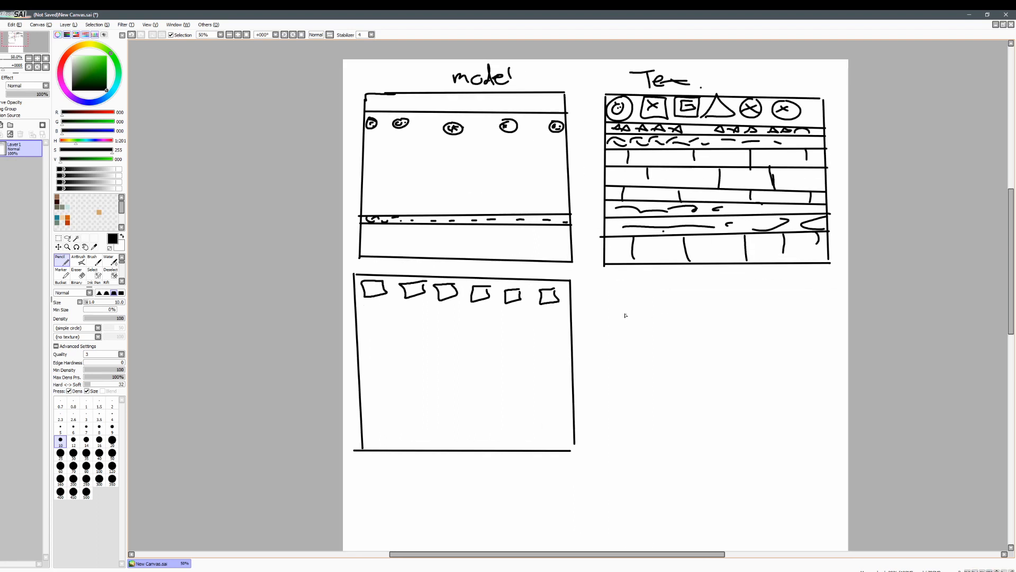
pyautogui.moveTo(535, 269); pyautogui.dragTo(561, 279)
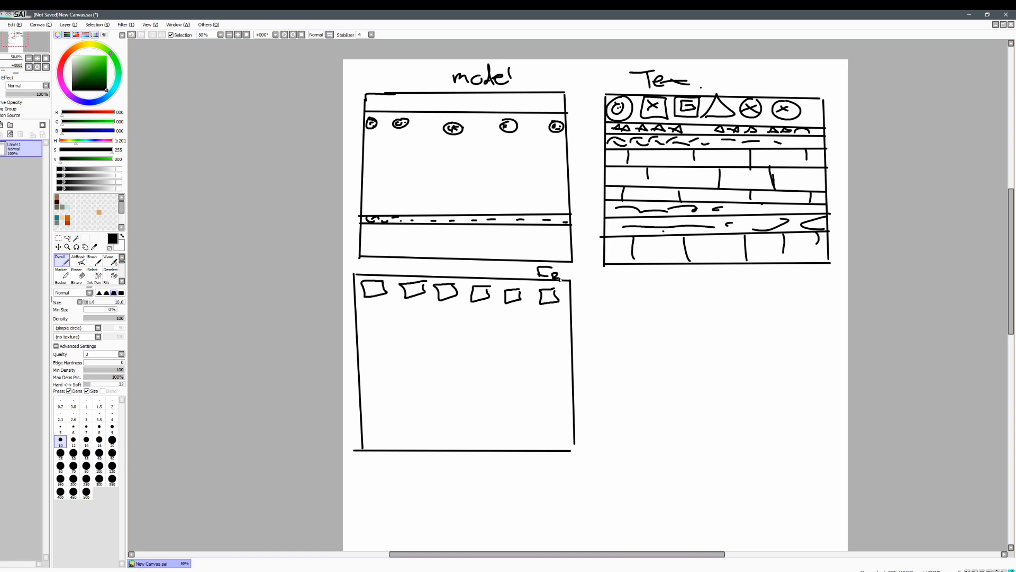
pyautogui.moveTo(538, 272); pyautogui.dragTo(590, 276)
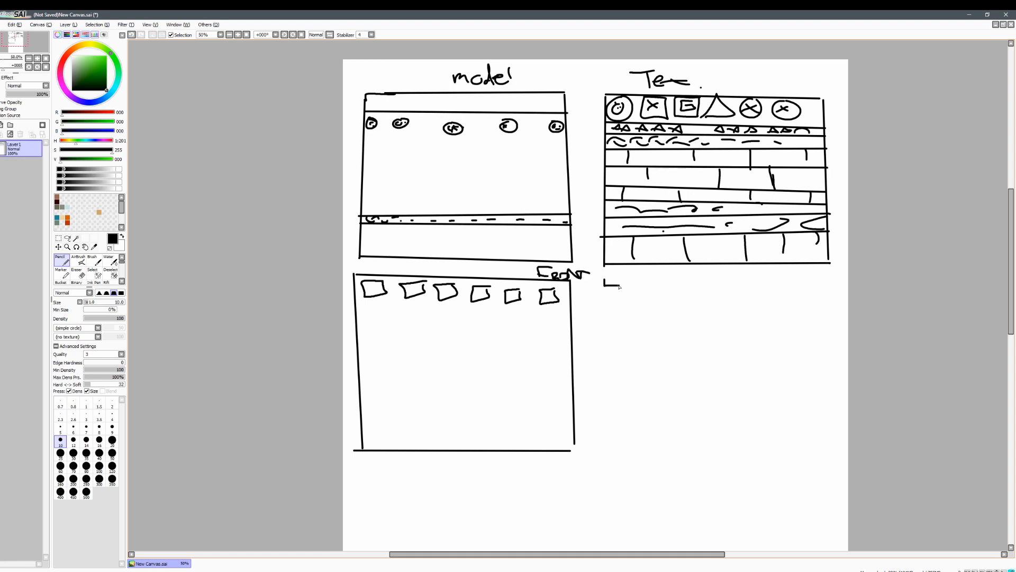
# Sketch the stepped side profile beside the Front wall, down to its base.
pyautogui.moveTo(619, 285); pyautogui.dragTo(600, 341)
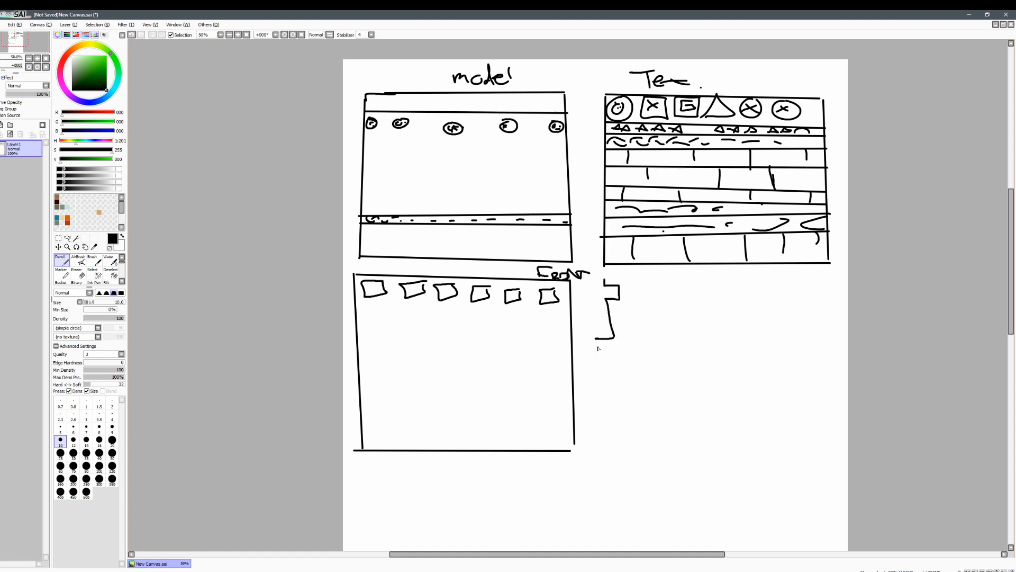
pyautogui.moveTo(600, 334); pyautogui.dragTo(612, 353)
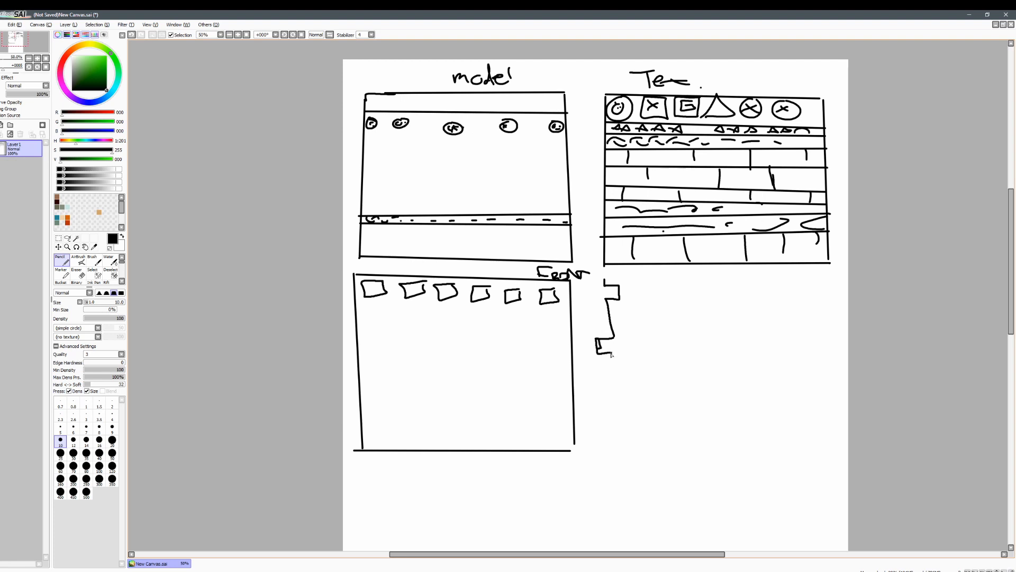
pyautogui.moveTo(610, 350); pyautogui.dragTo(609, 441)
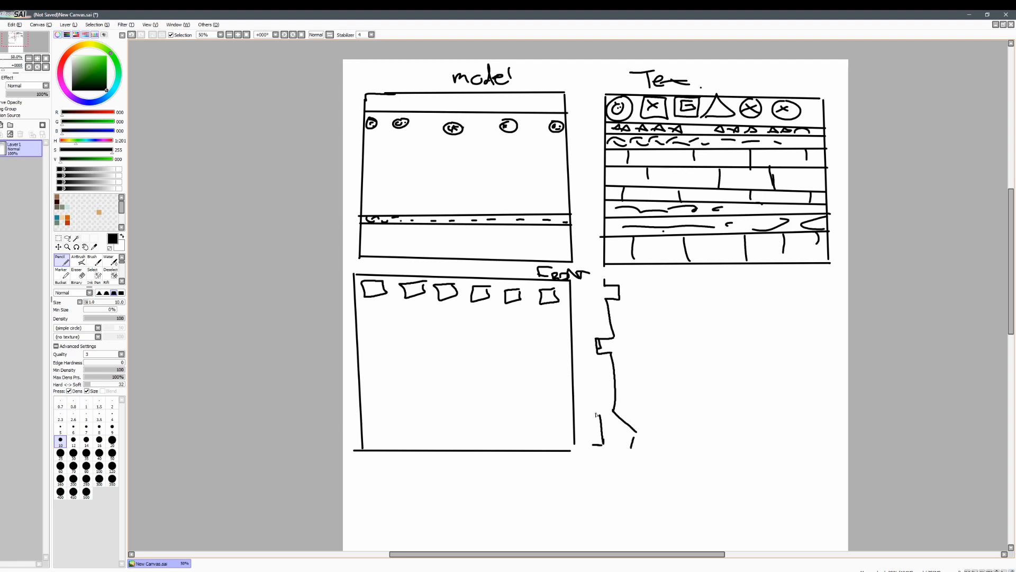
pyautogui.moveTo(597, 418); pyautogui.dragTo(632, 444)
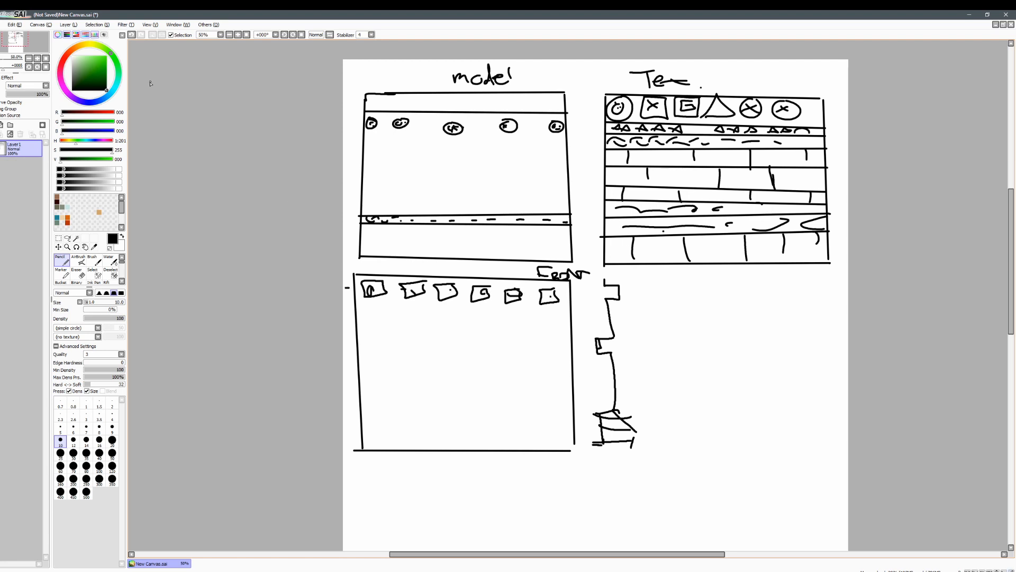
pyautogui.scroll(-3)
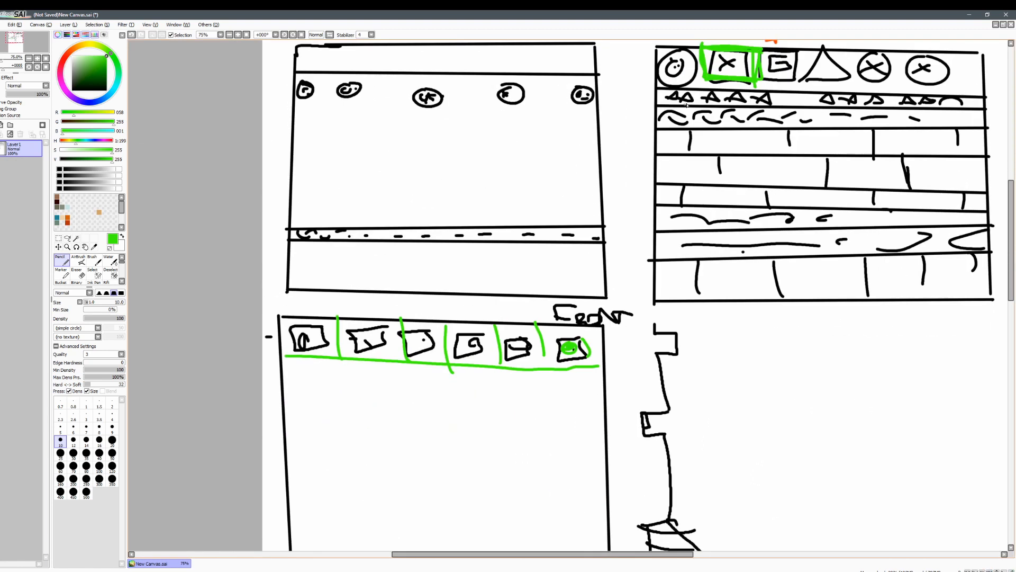
# Outline the side profile's UV region in green.
pyautogui.scroll(-3)
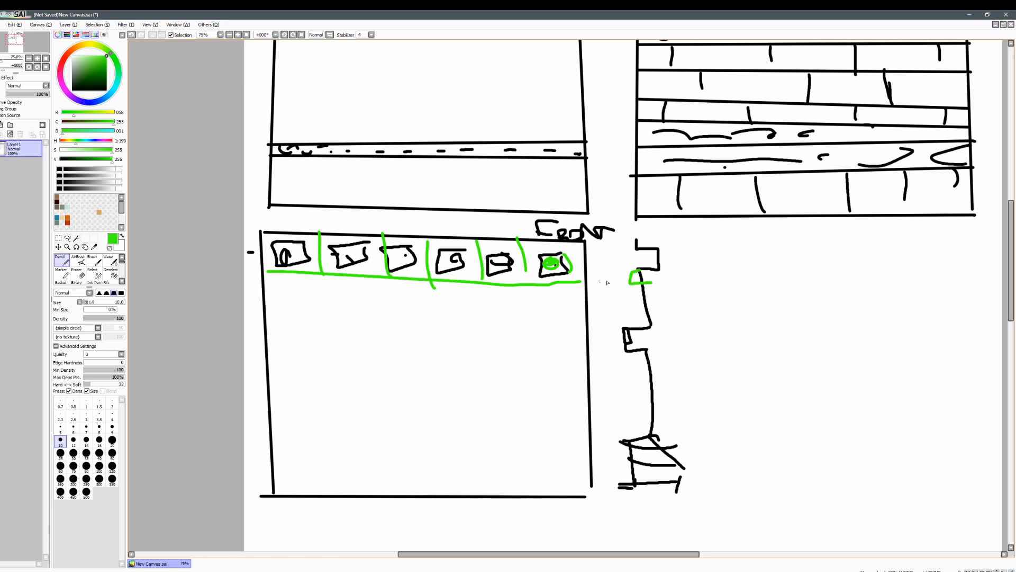
pyautogui.moveTo(614, 269); pyautogui.dragTo(614, 330)
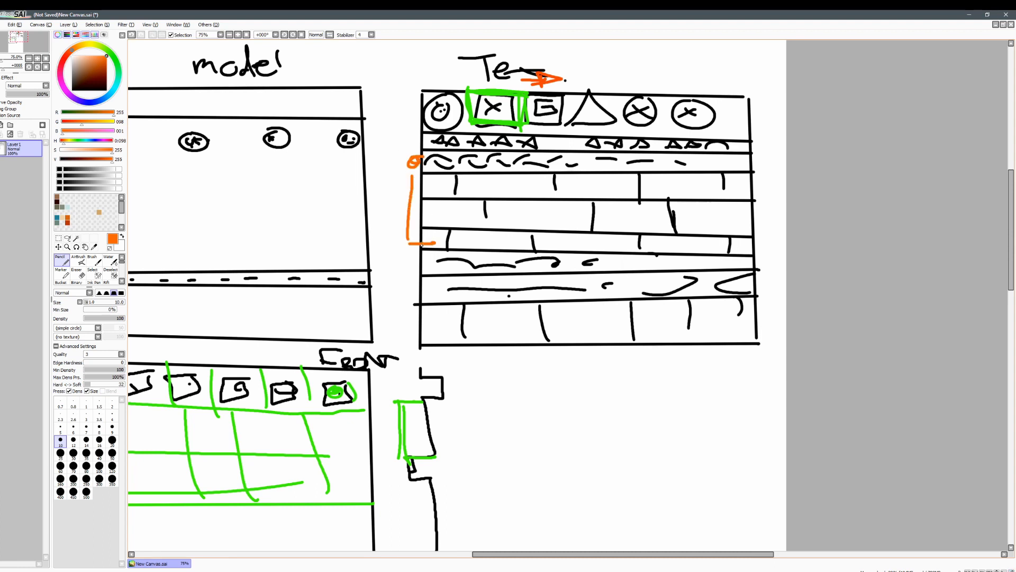
# Mark the second wall's left edge in orange and draw green UV lines over the brick strips.
pyautogui.scroll(-3)
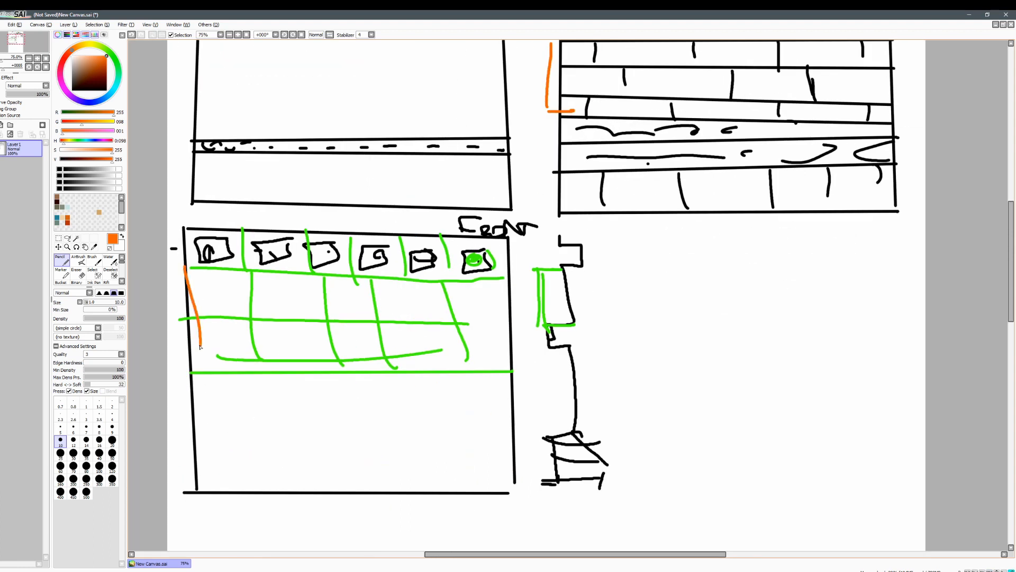
pyautogui.moveTo(197, 269); pyautogui.dragTo(180, 344)
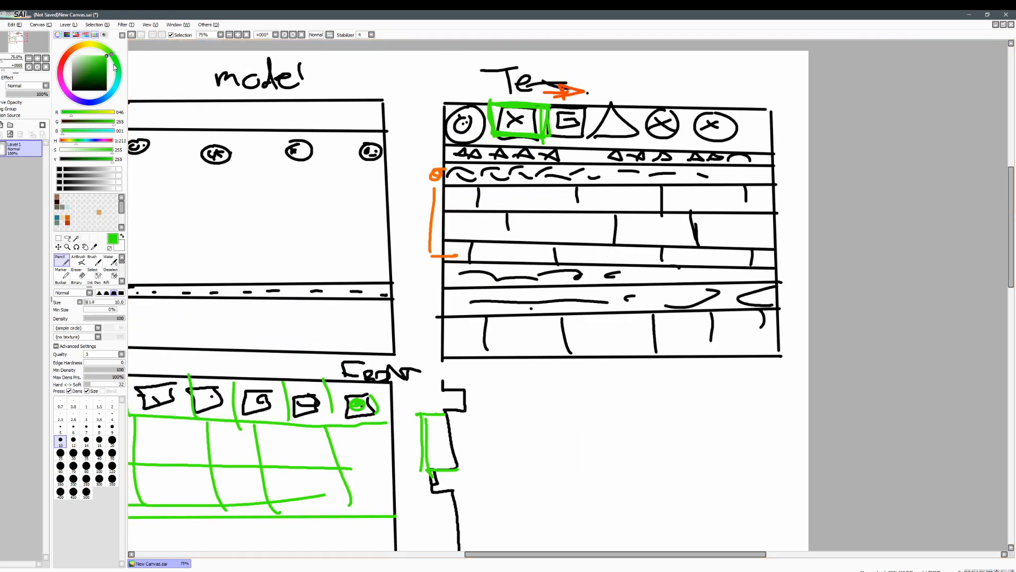
pyautogui.moveTo(457, 171); pyautogui.dragTo(521, 259)
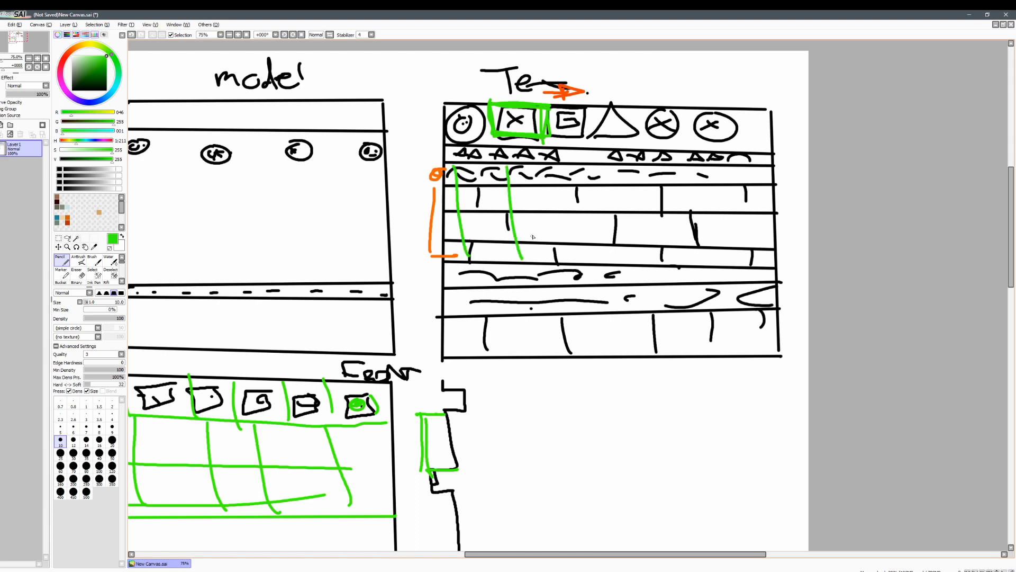
pyautogui.moveTo(424, 168); pyautogui.dragTo(761, 240)
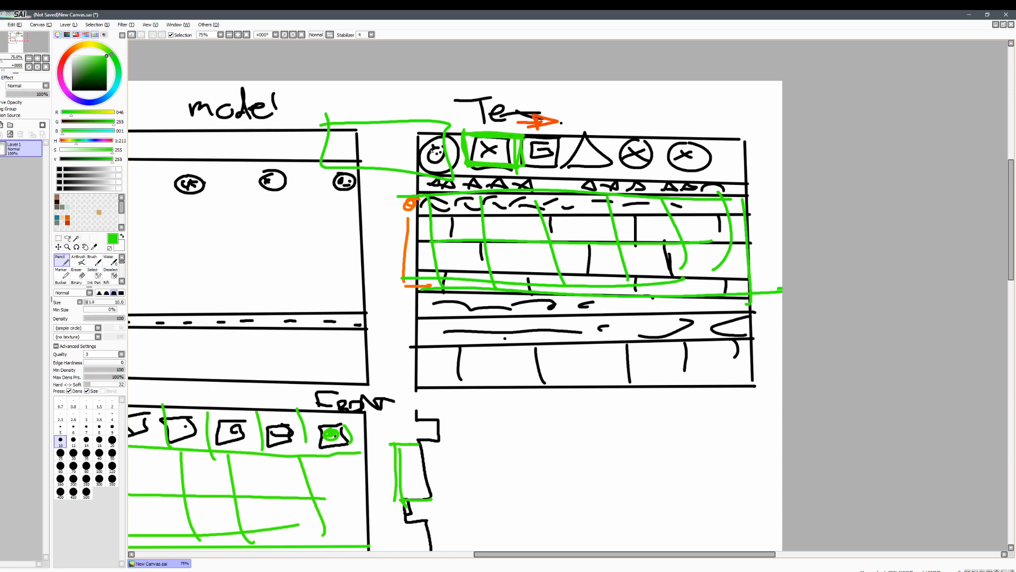
pyautogui.scroll(-3)
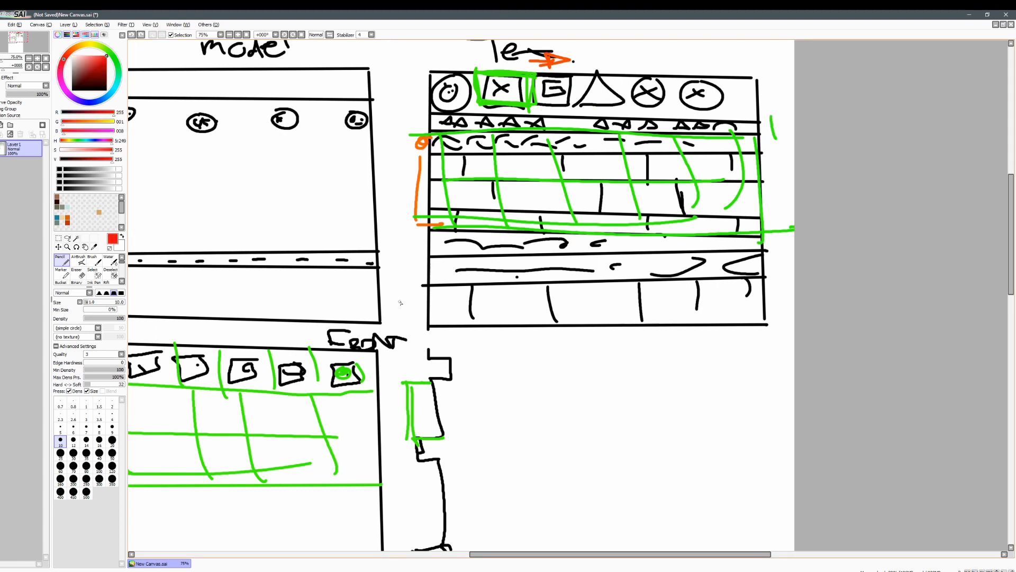
# Draw a red X and arrow after the Front label, then black strip lines inside the wall.
pyautogui.moveTo(405, 343); pyautogui.dragTo(499, 340)
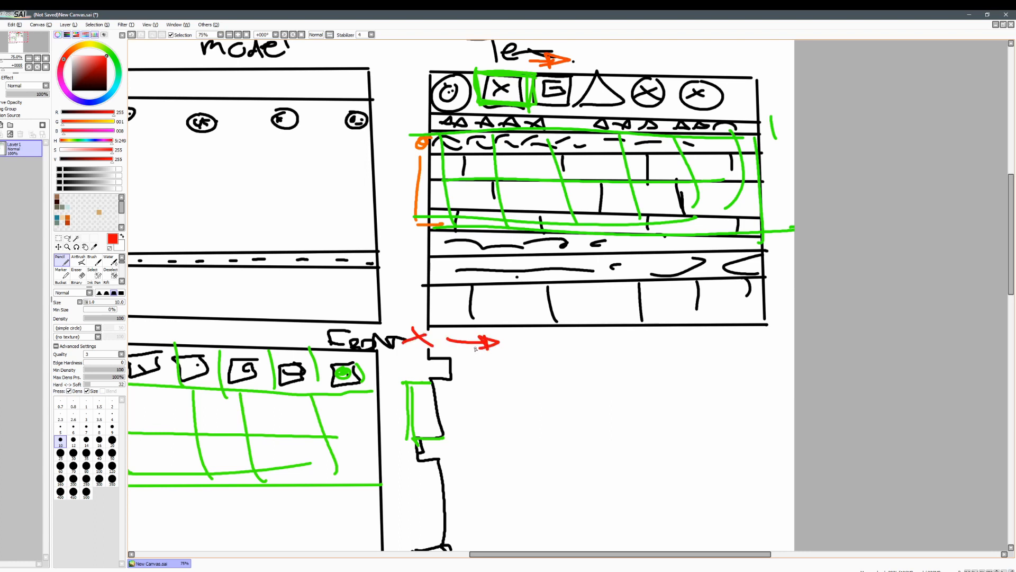
pyautogui.hscroll(-3)
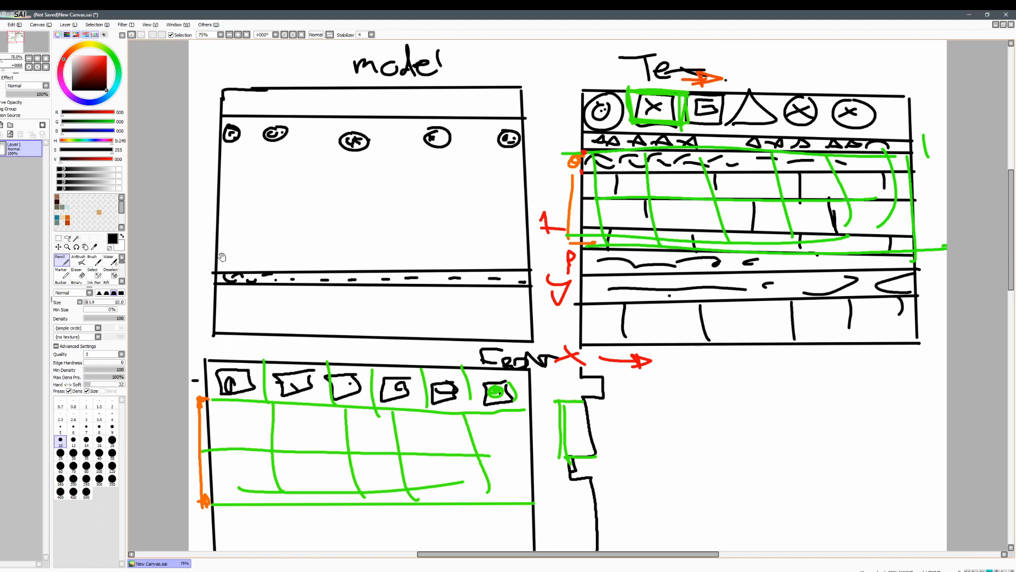
pyautogui.scroll(-3)
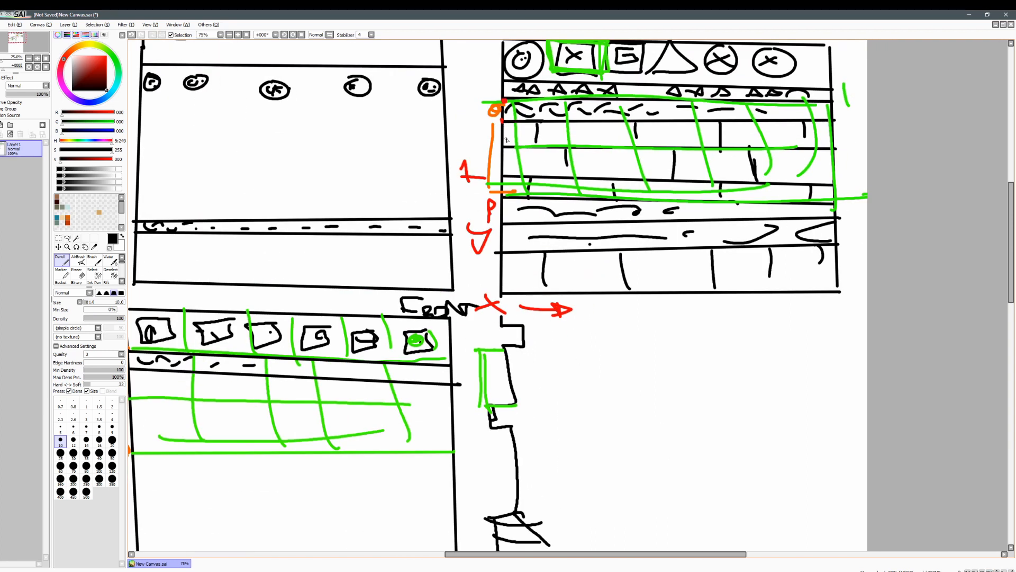
pyautogui.scroll(-3)
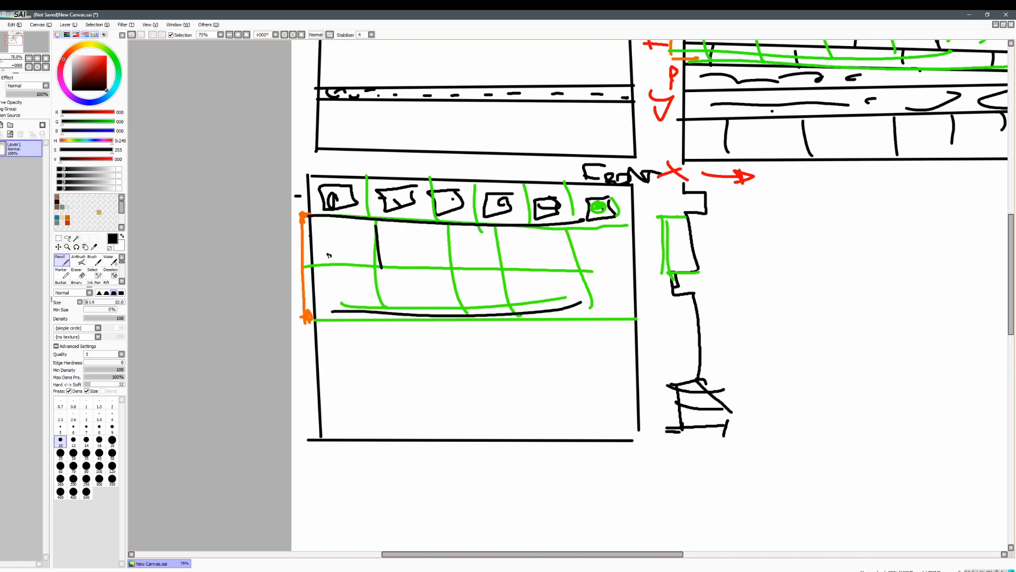
pyautogui.moveTo(330, 256); pyautogui.dragTo(635, 263)
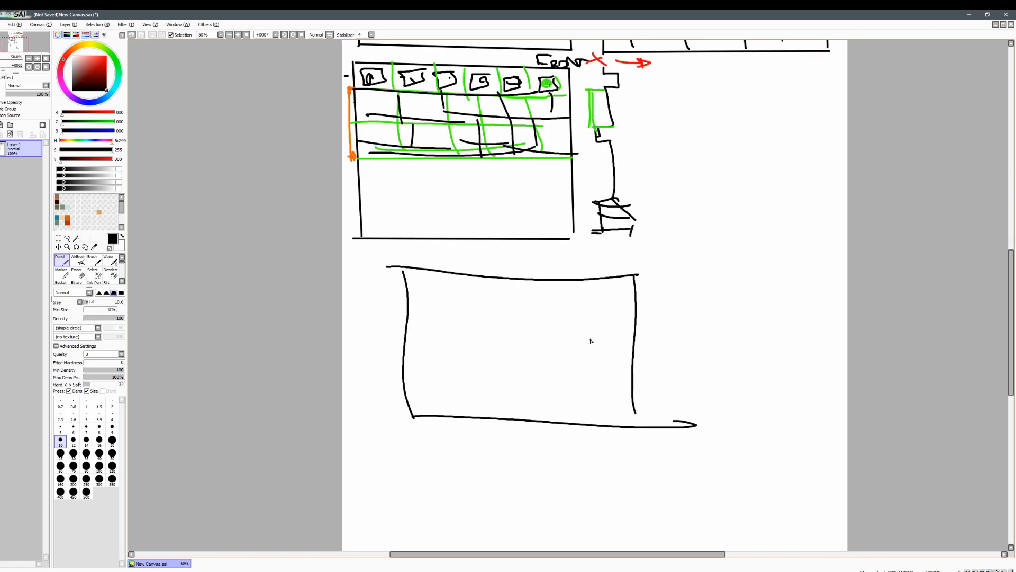
# Handwrite 'wall' beside the new rectangle.
pyautogui.moveTo(616, 305); pyautogui.dragTo(752, 272)
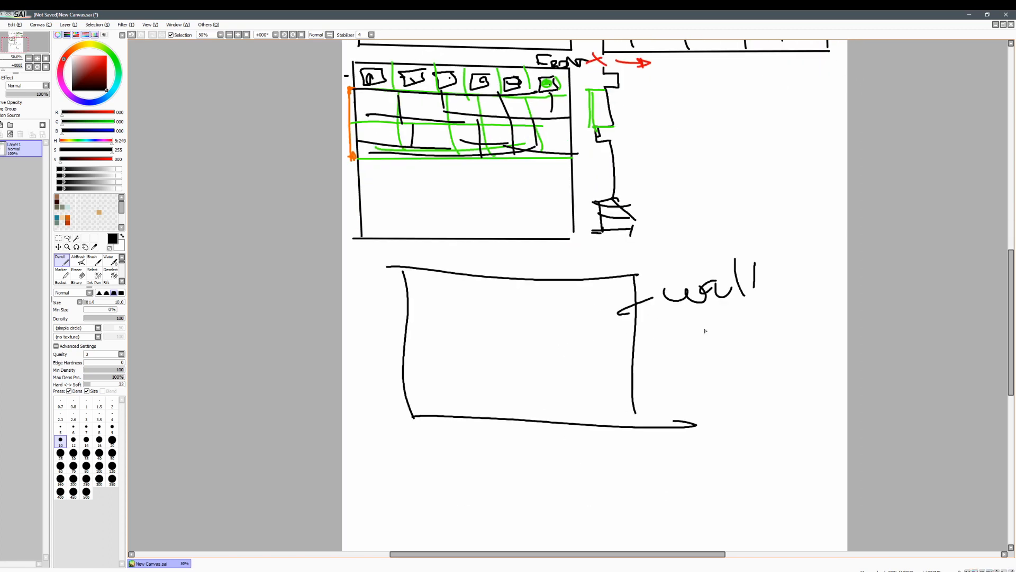
pyautogui.scroll(-3)
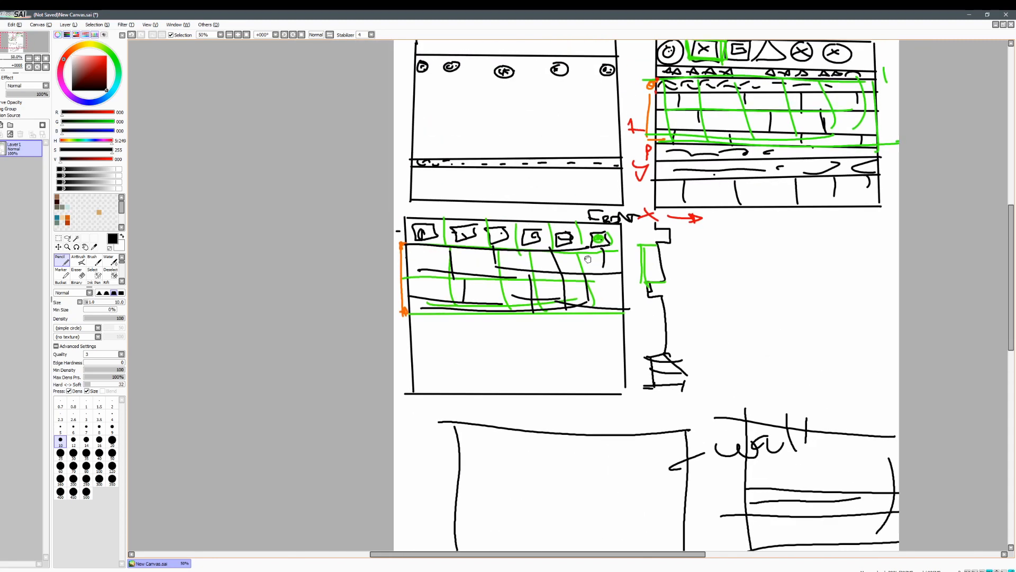
pyautogui.moveTo(555, 189)
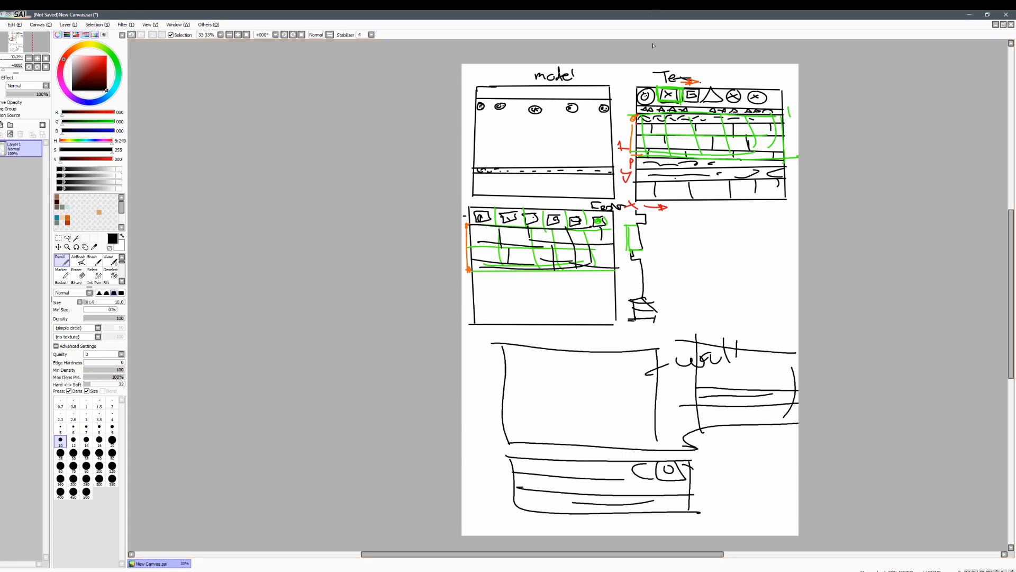
pyautogui.moveTo(609, 27)
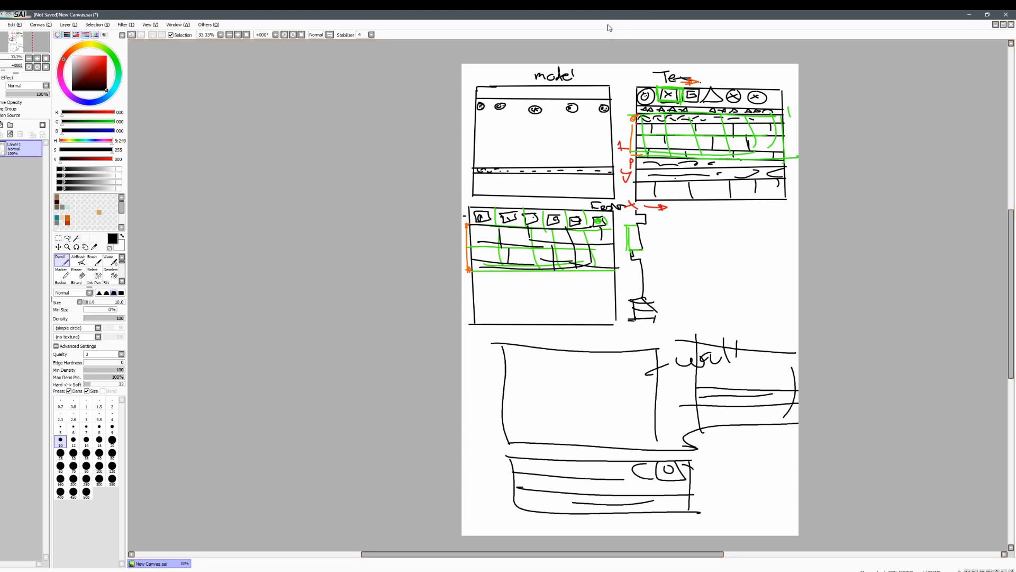
pyautogui.moveTo(970, 30)
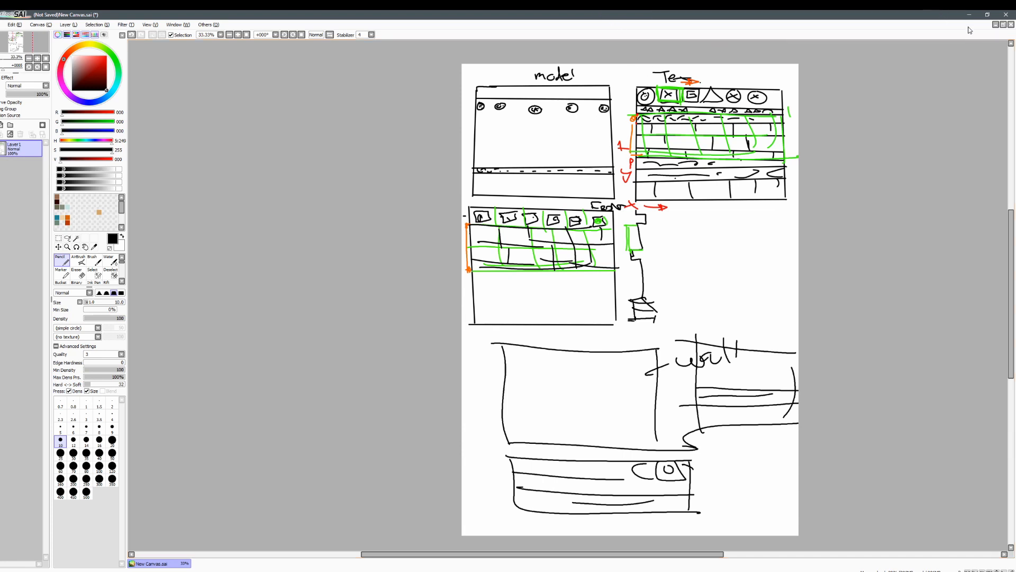